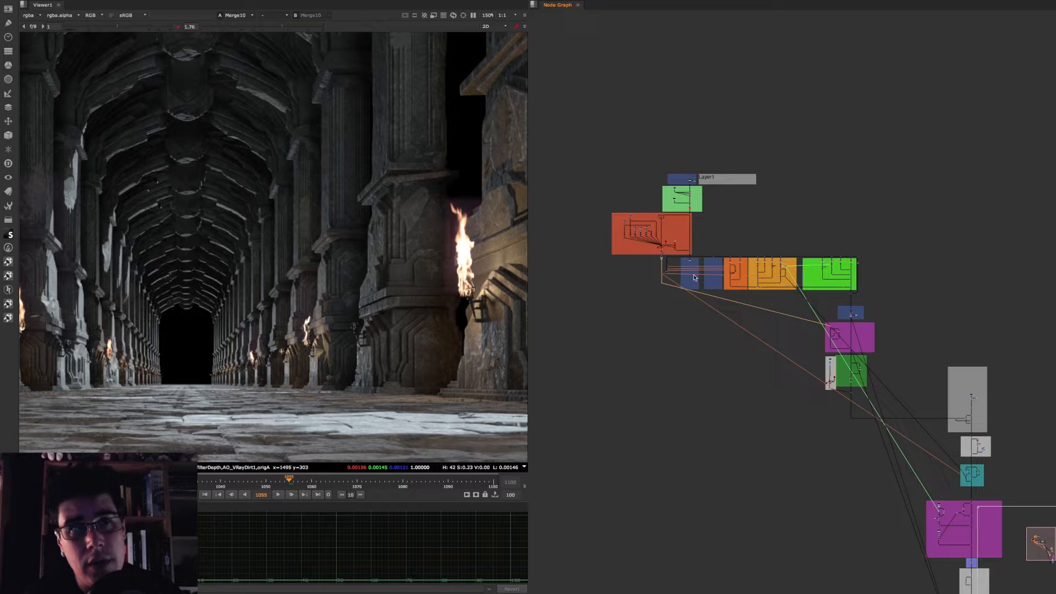
{"action": "mouse_move", "coordinate": [678, 225]}
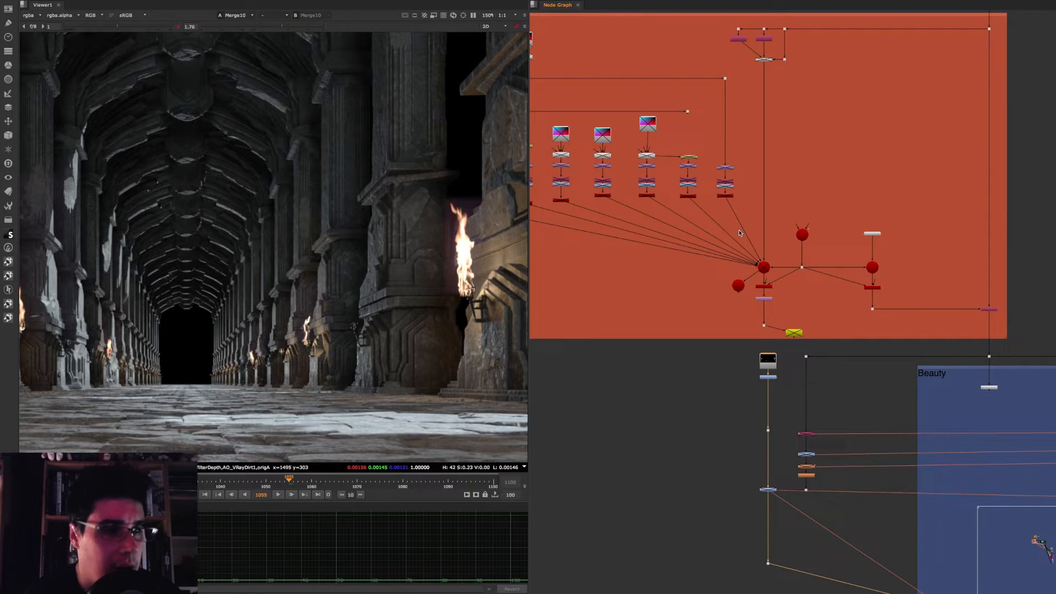
{"action": "mouse_move", "coordinate": [744, 229]}
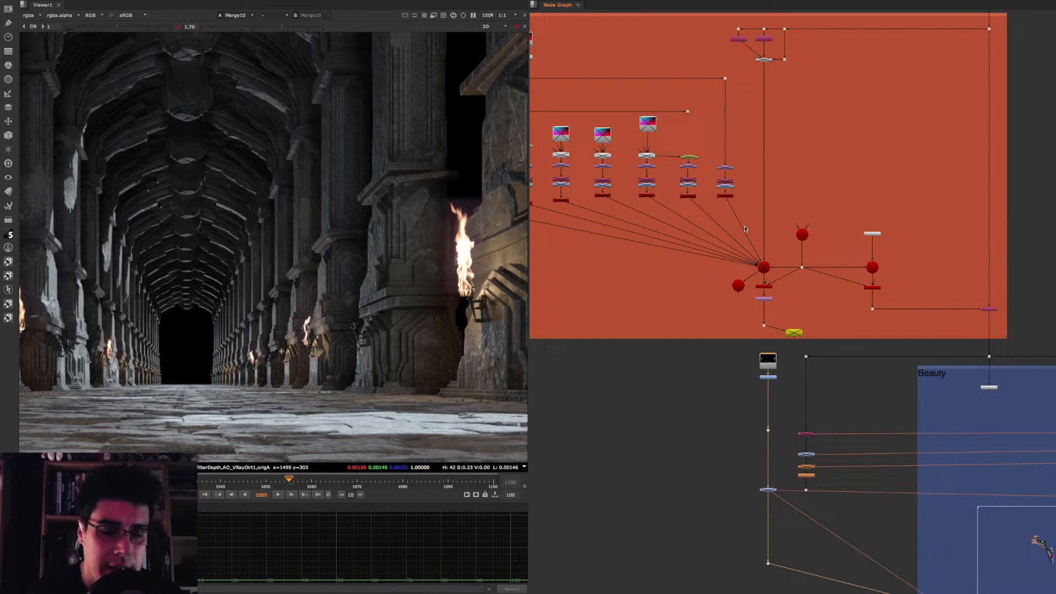
{"action": "mouse_move", "coordinate": [736, 232]}
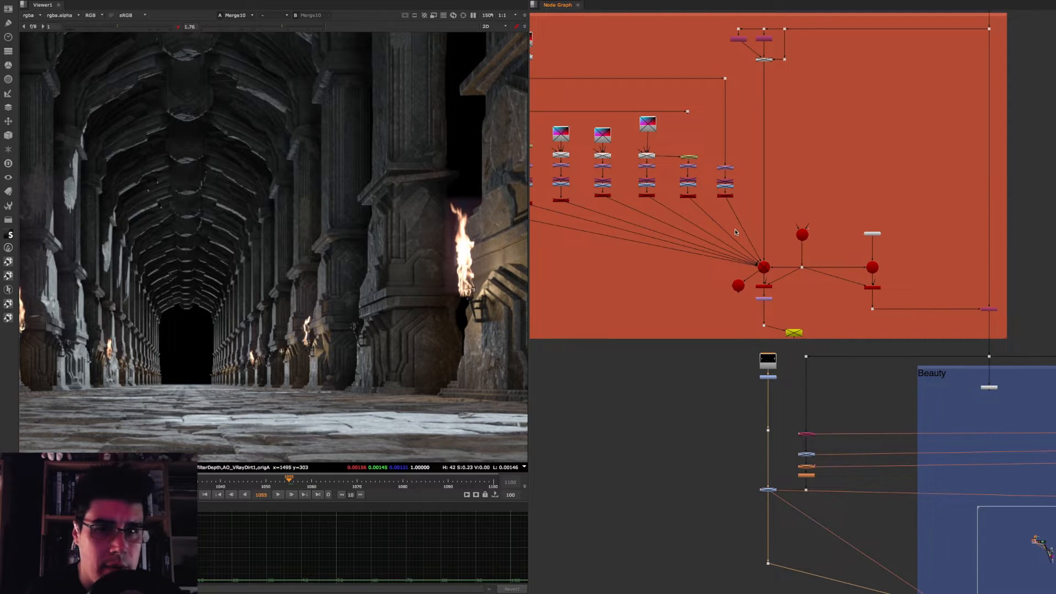
{"action": "mouse_move", "coordinate": [735, 233]}
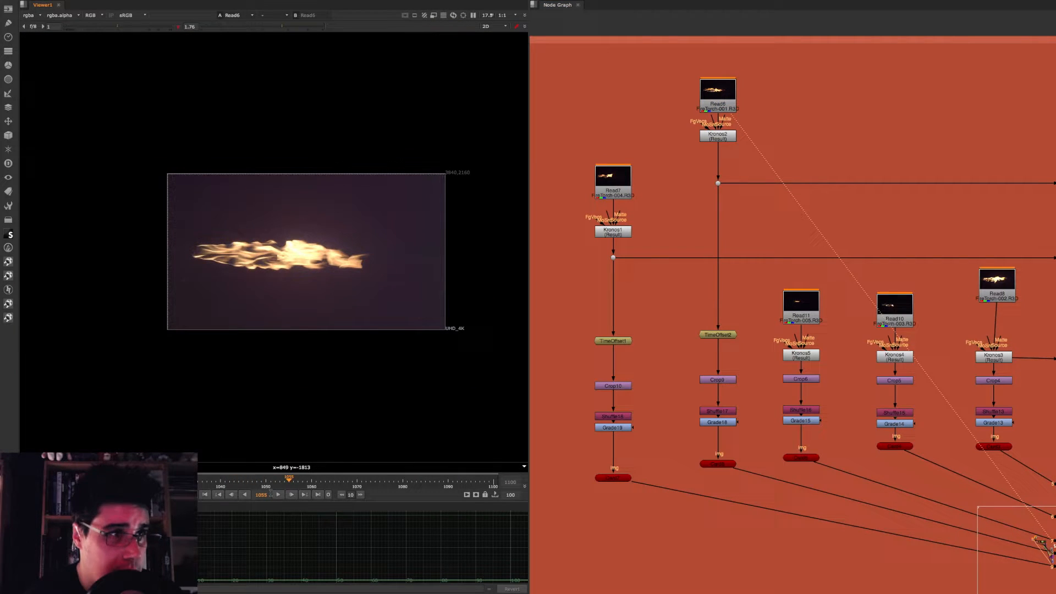
- Play through the fire torch clip in the Viewer
{"action": "left_click", "coordinate": [277, 494]}
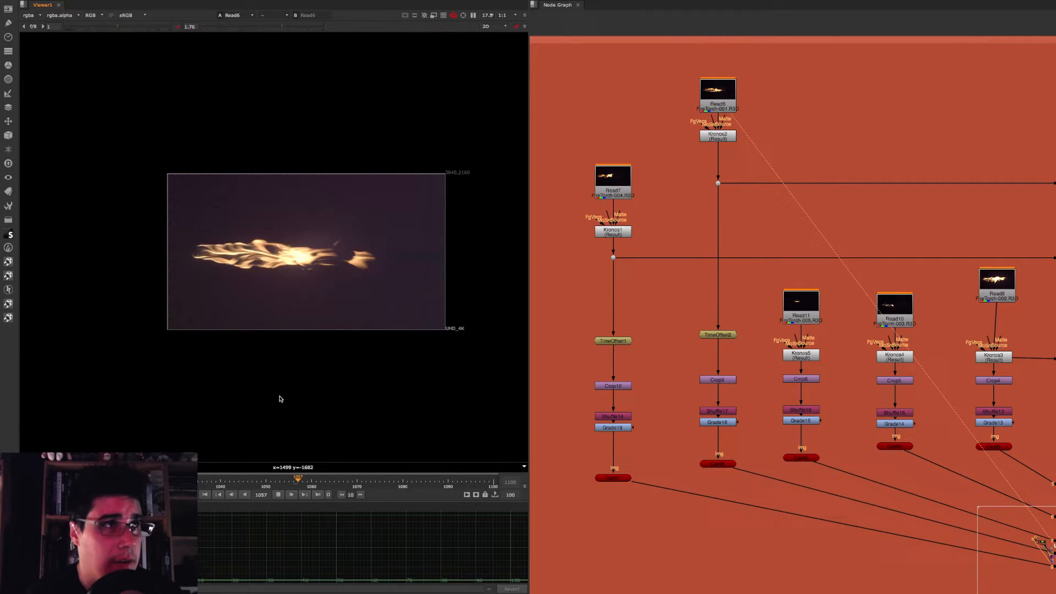
{"action": "left_click", "coordinate": [291, 493]}
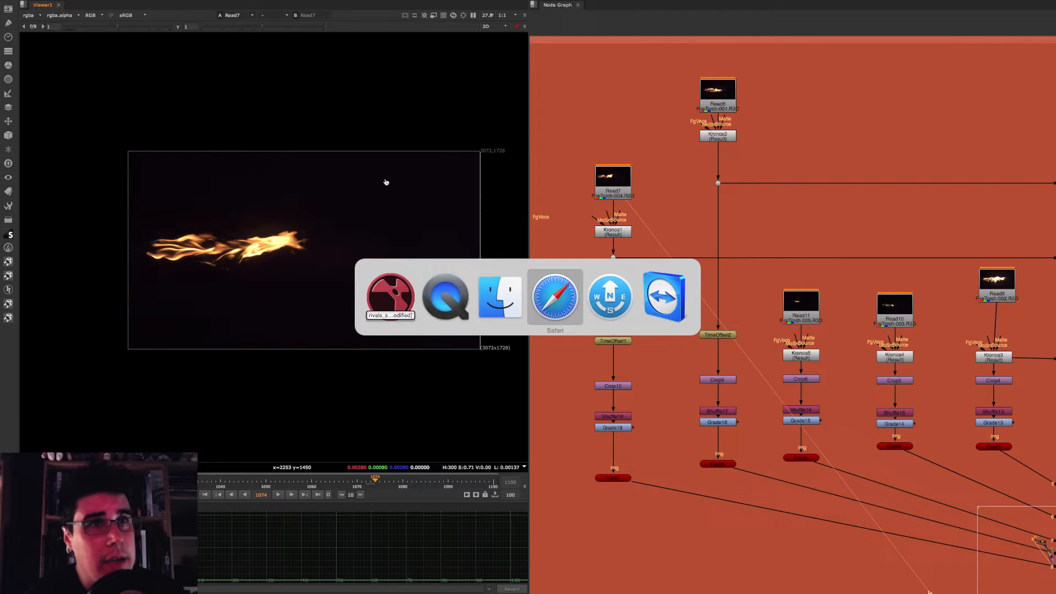
- Switch to Safari and search 'fx eleme' for the FX Elements site
{"action": "left_click", "coordinate": [554, 296]}
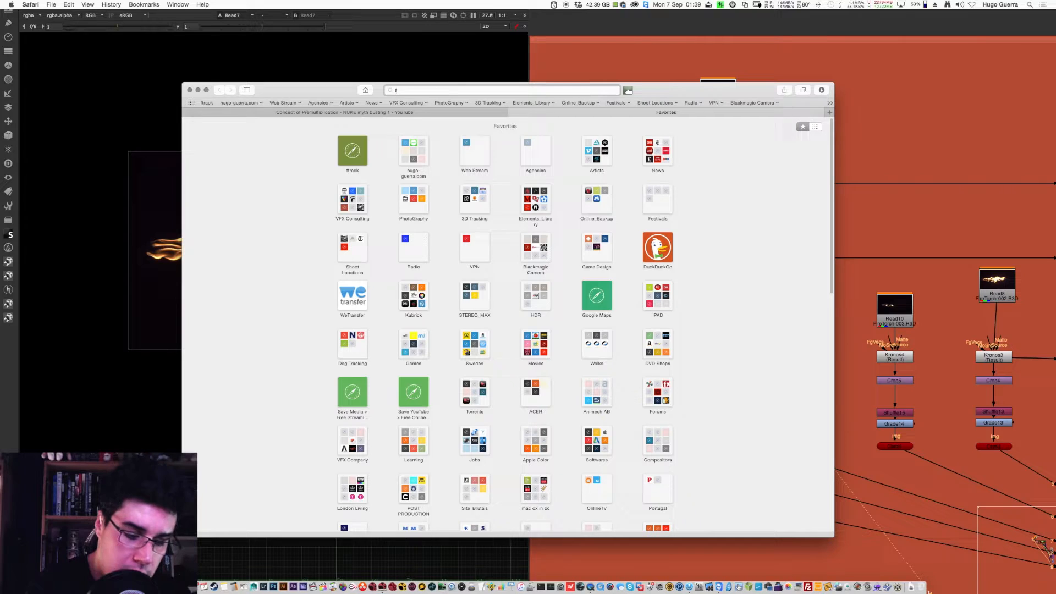
{"action": "type", "text": "fx eleme"}
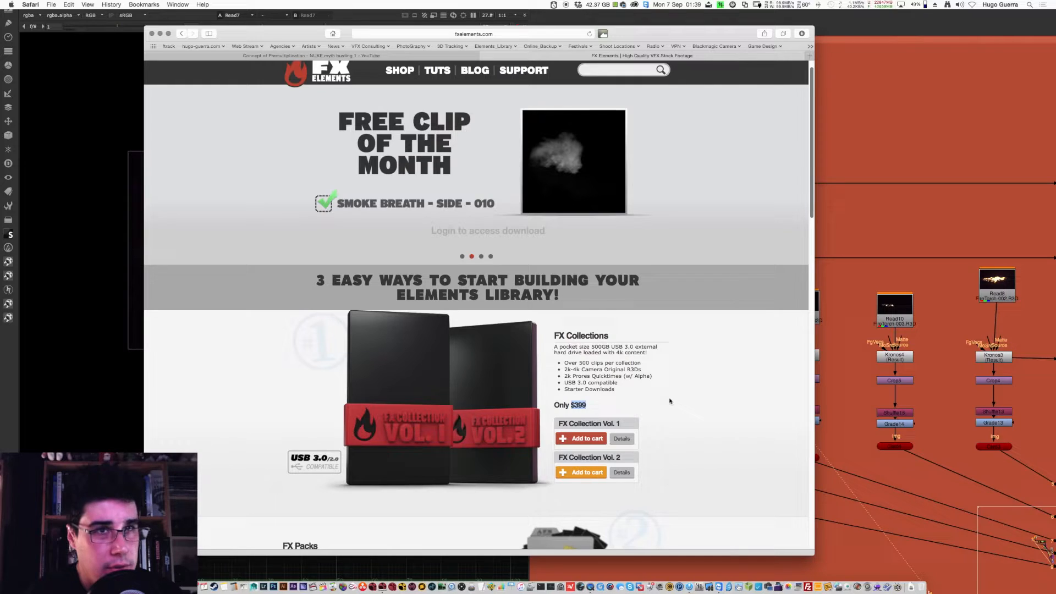
{"action": "mouse_move", "coordinate": [686, 397]}
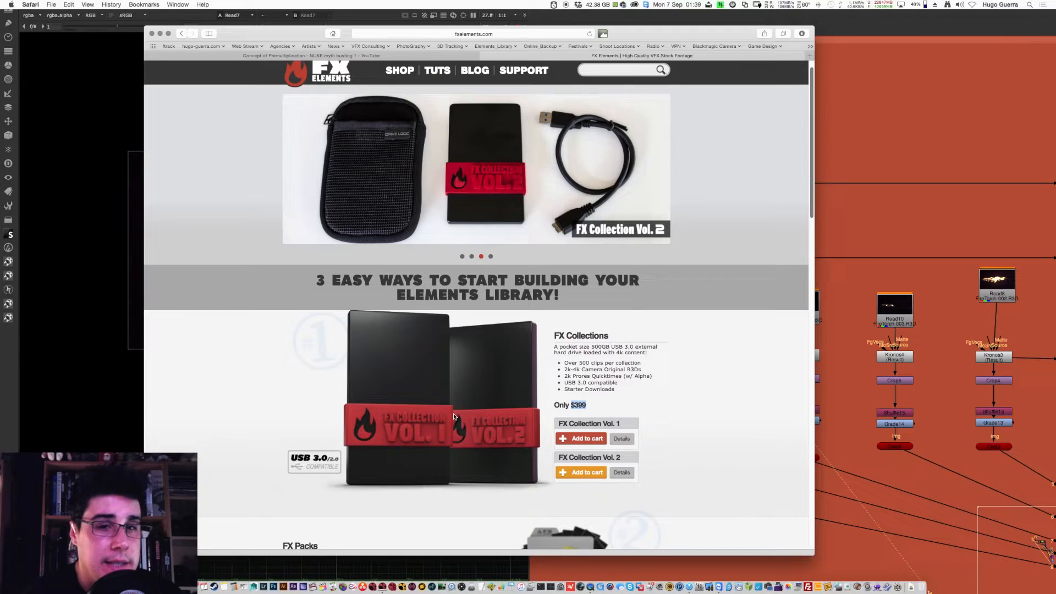
{"action": "mouse_move", "coordinate": [947, 263]}
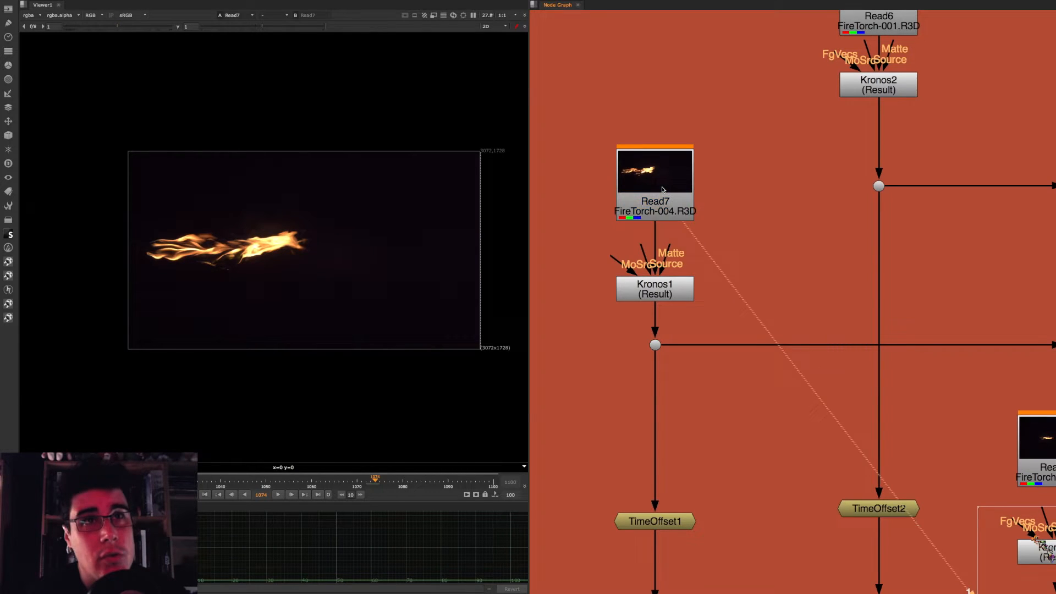
- Review the FireTorch-004 R3D Read7 properties, close them and return to Safari
{"action": "double_click", "coordinate": [653, 172]}
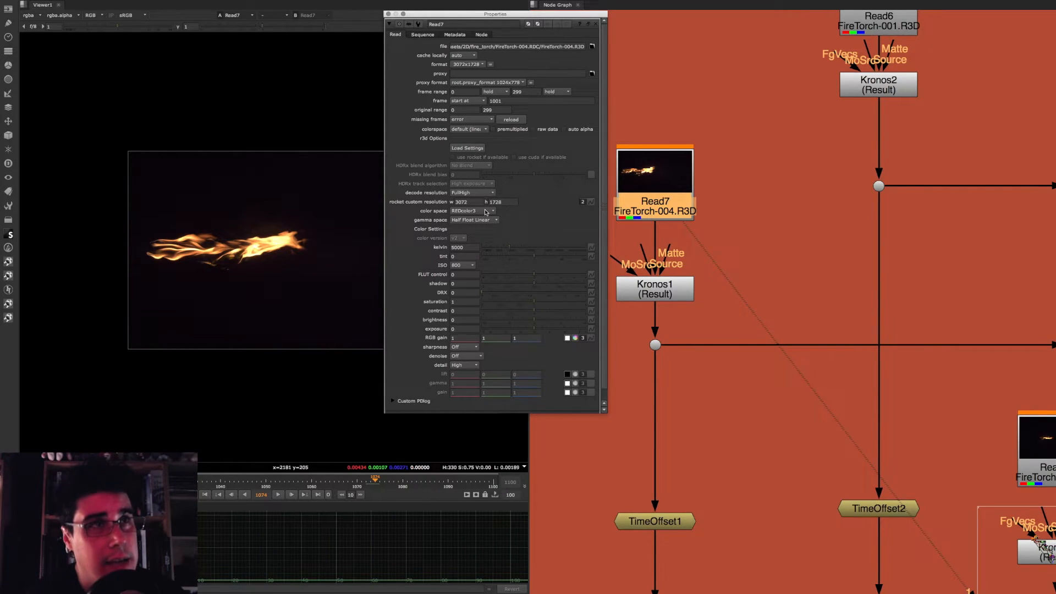
{"action": "mouse_move", "coordinate": [502, 217]}
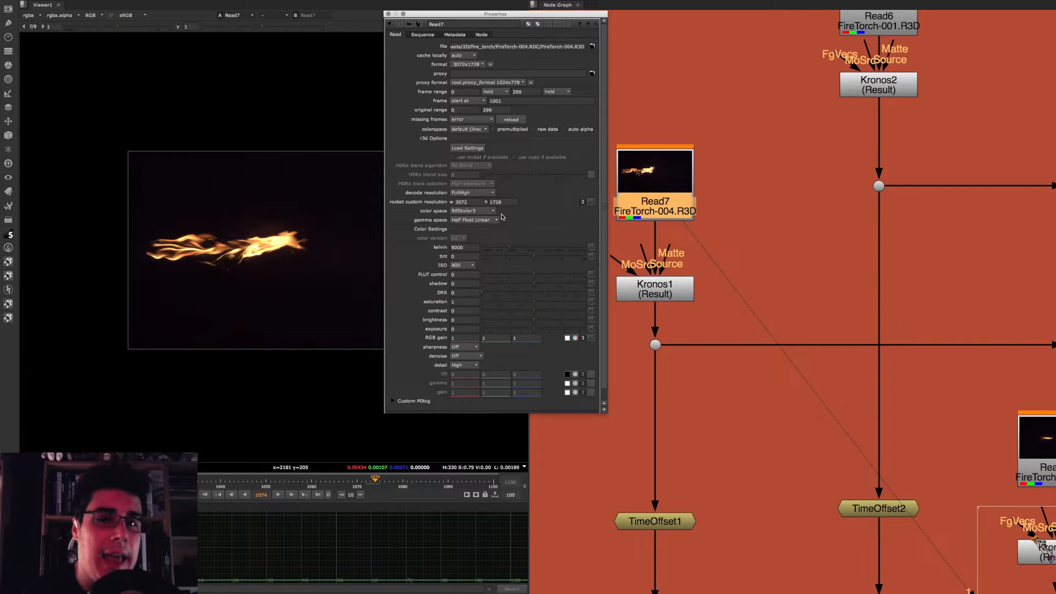
{"action": "mouse_move", "coordinate": [222, 230]}
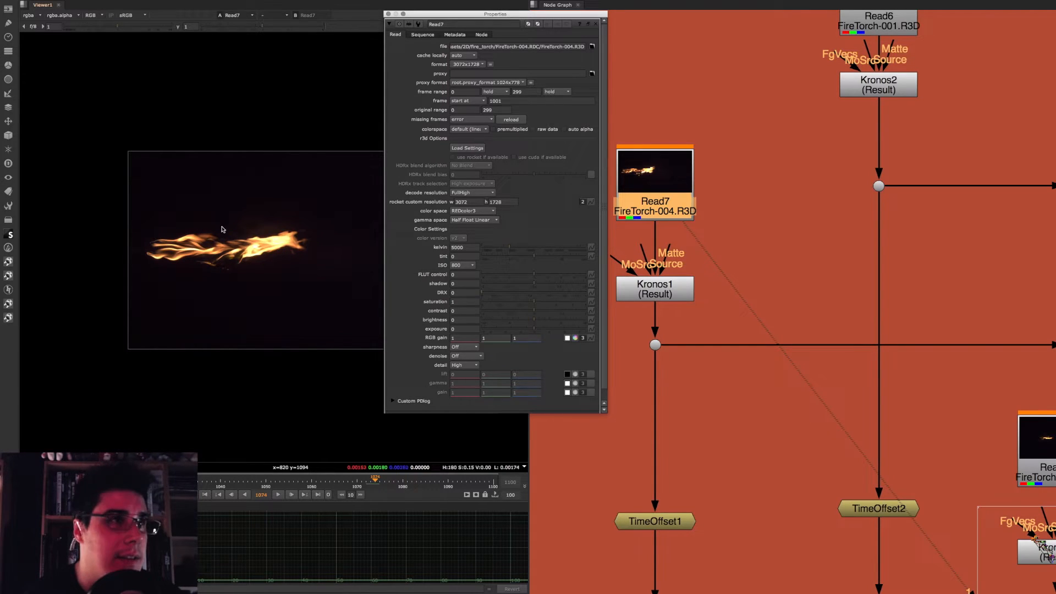
{"action": "left_click", "coordinate": [594, 23]}
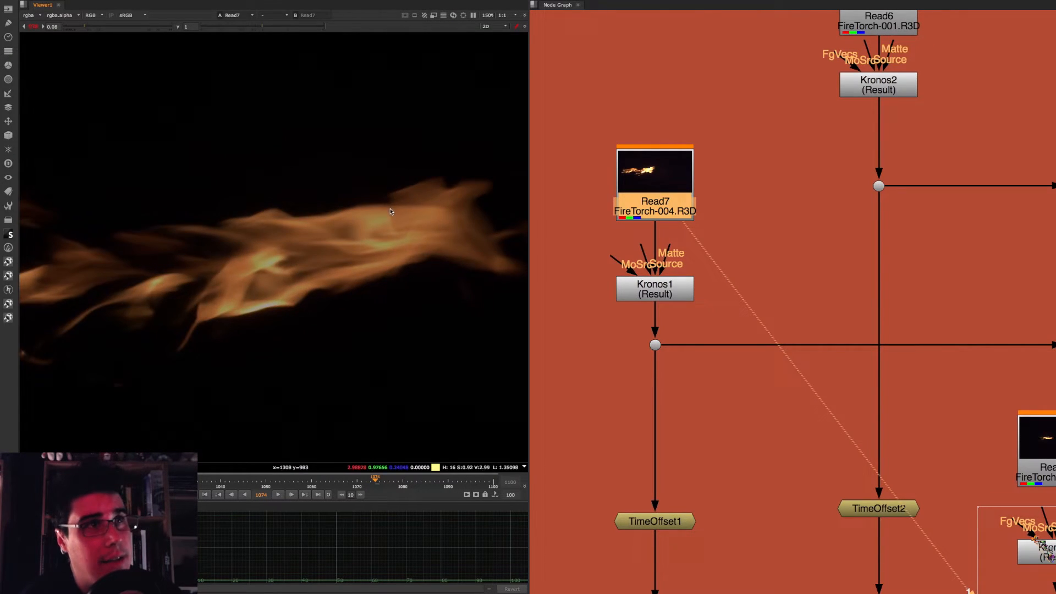
{"action": "mouse_move", "coordinate": [152, 131]}
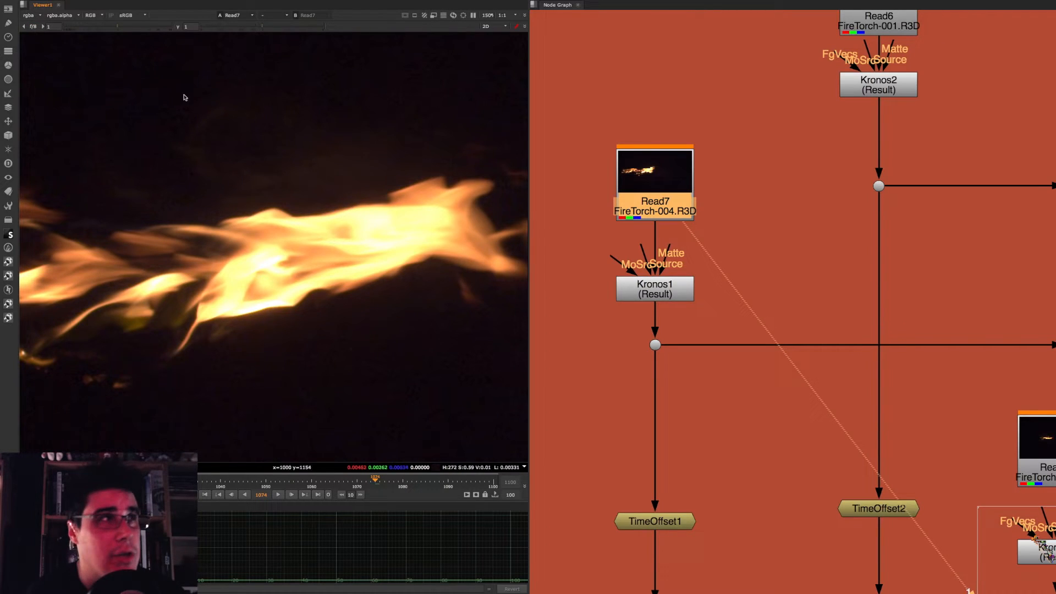
{"action": "left_click", "coordinate": [34, 27]}
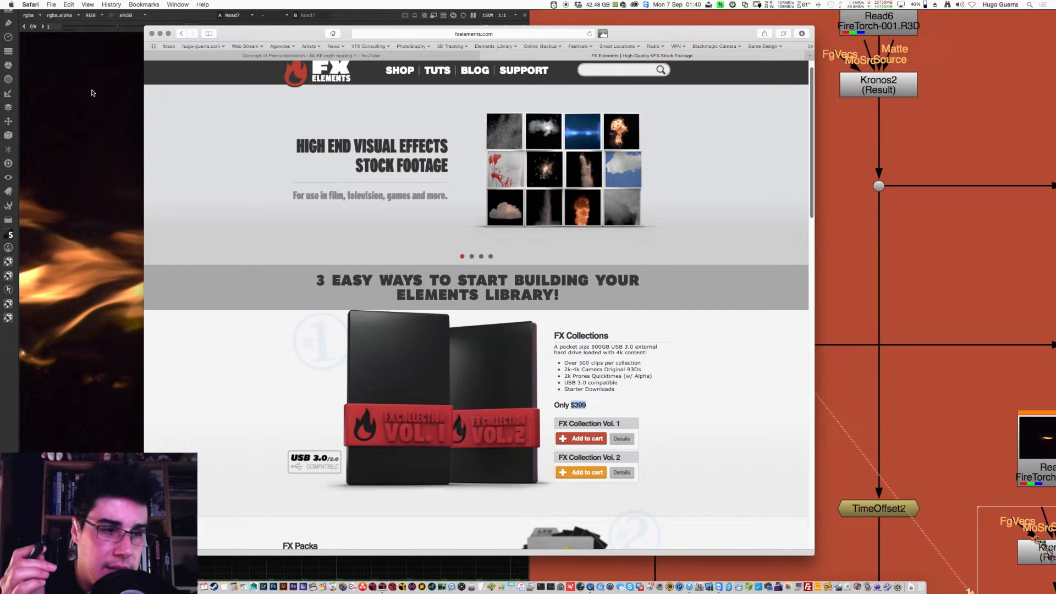
- Scroll down the FX Elements homepage to the free clip and customer logos
{"action": "scroll", "scroll_direction": "down", "scroll_amount": 3}
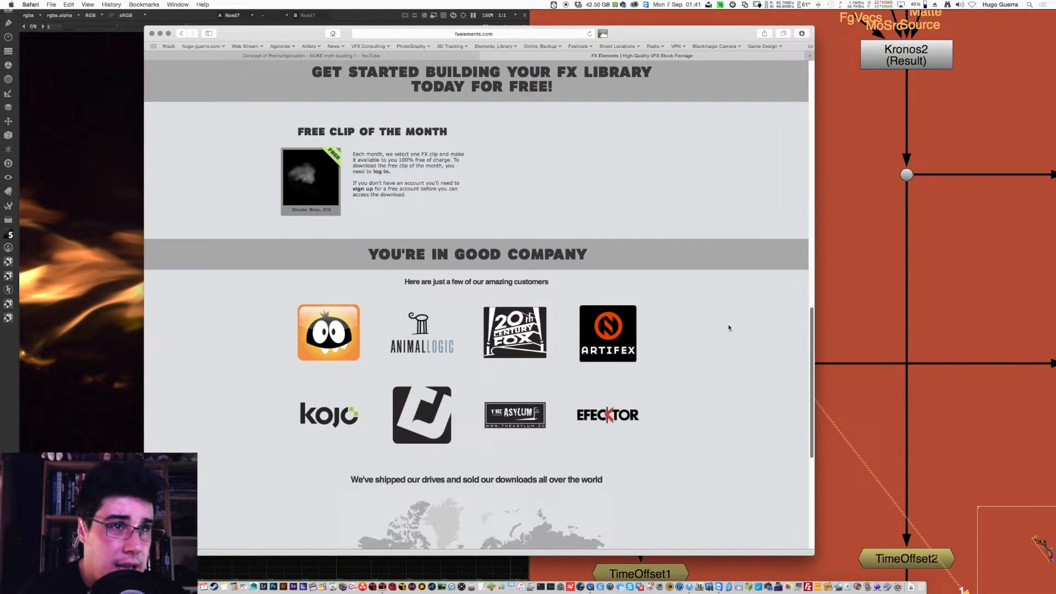
{"action": "scroll", "scroll_direction": "down", "scroll_amount": 3}
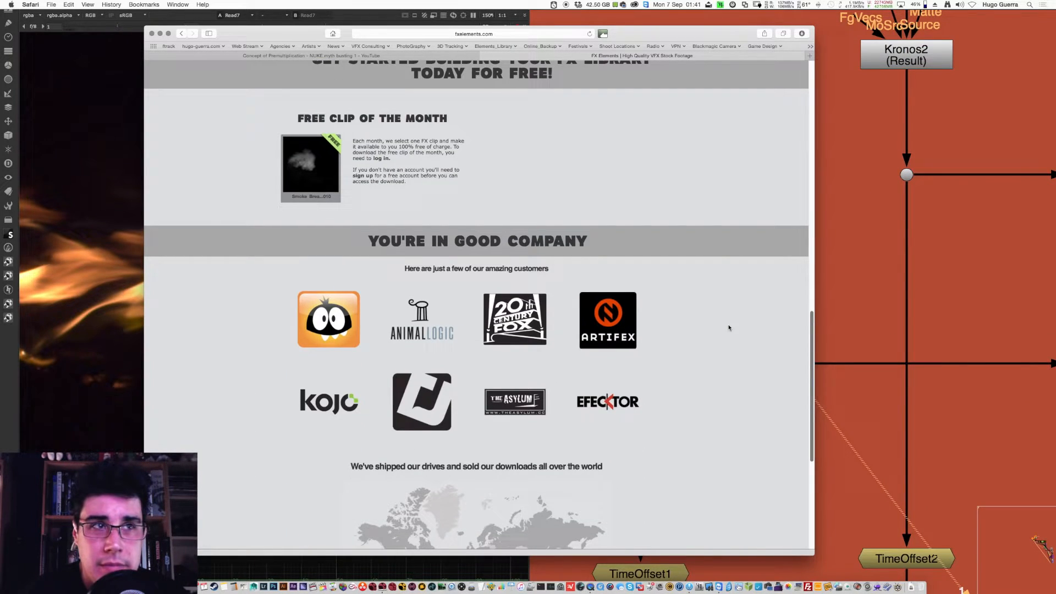
{"action": "scroll", "scroll_direction": "down", "scroll_amount": 3}
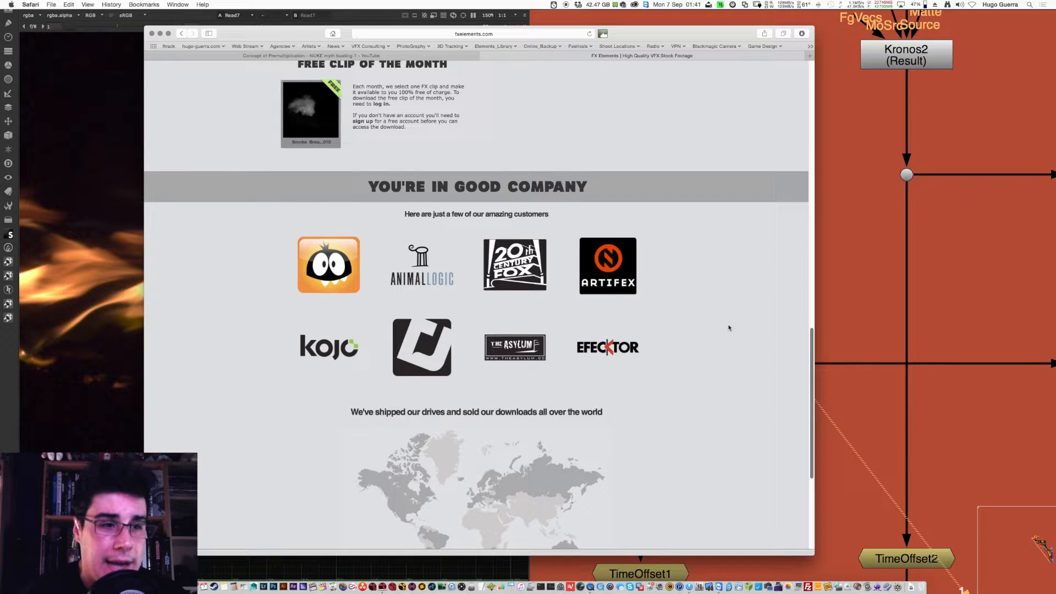
{"action": "scroll", "scroll_direction": "down", "scroll_amount": 3}
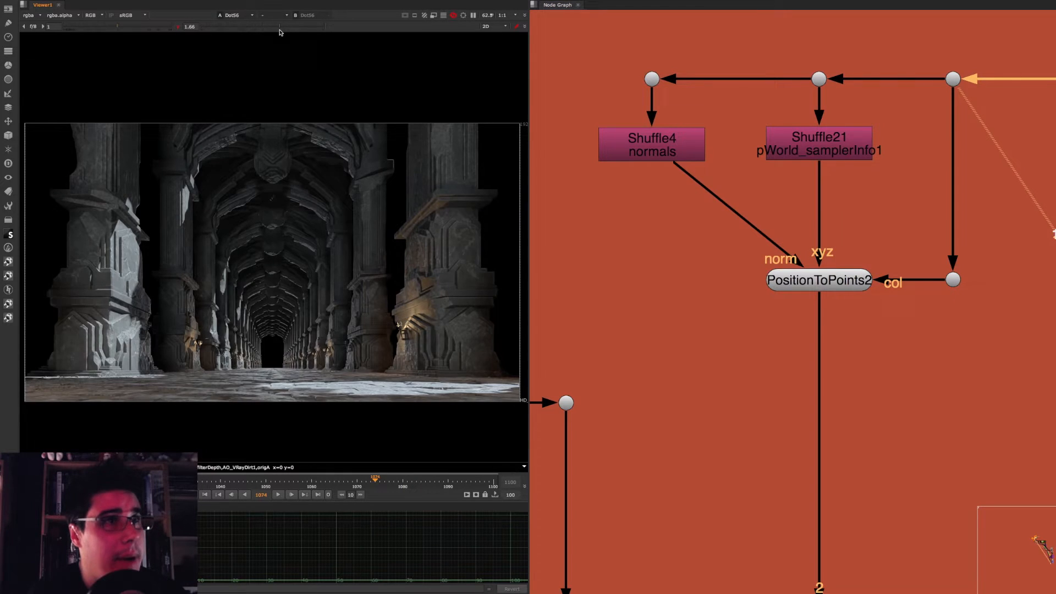
- View the Shuffle21 pWorld pass feeding PositionToPoints2
{"action": "left_click", "coordinate": [817, 143]}
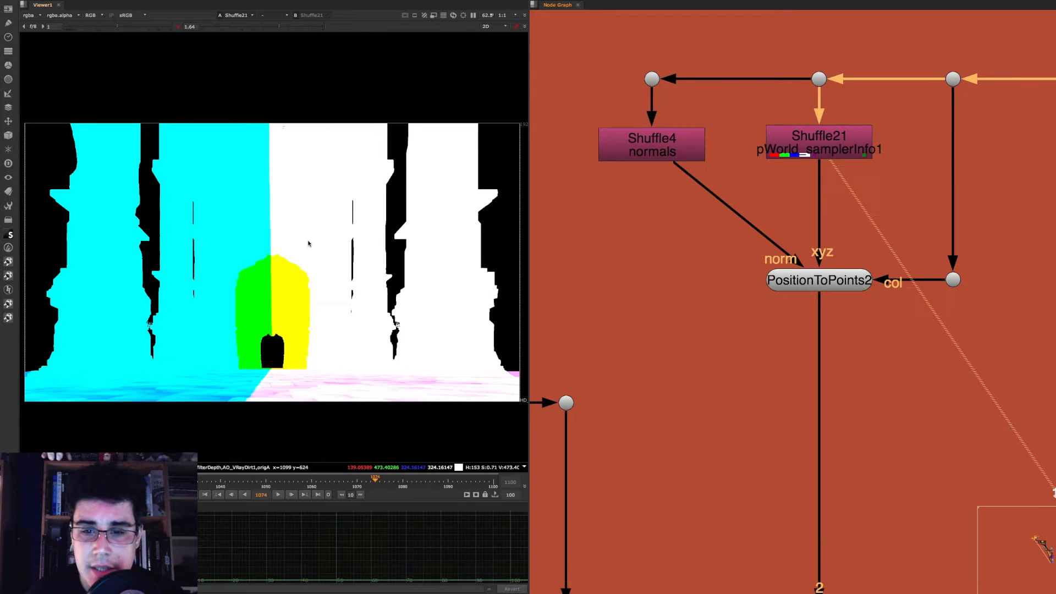
{"action": "left_click", "coordinate": [650, 143]}
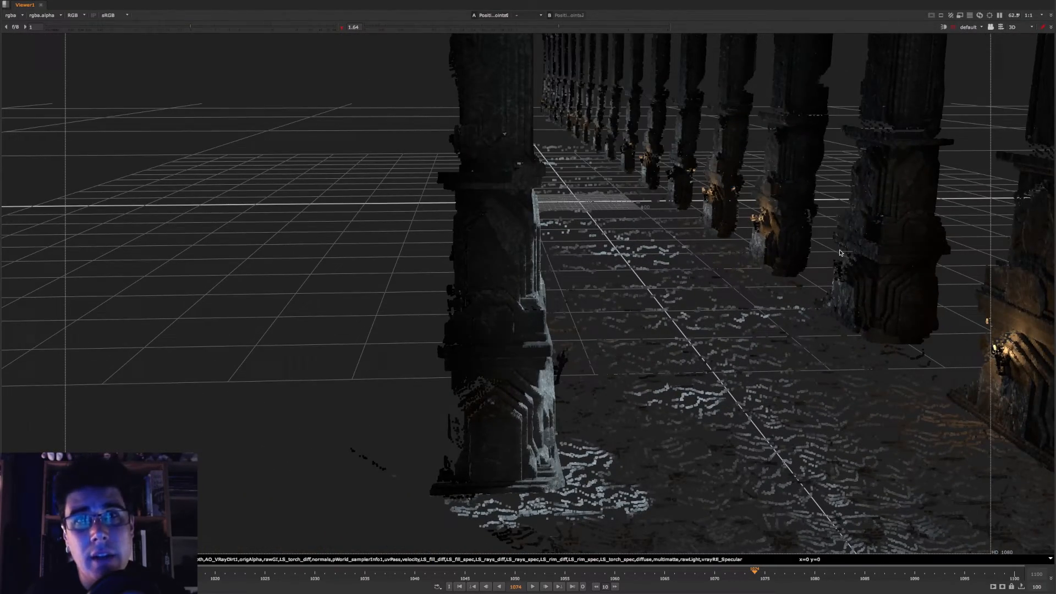
{"action": "mouse_move", "coordinate": [855, 266]}
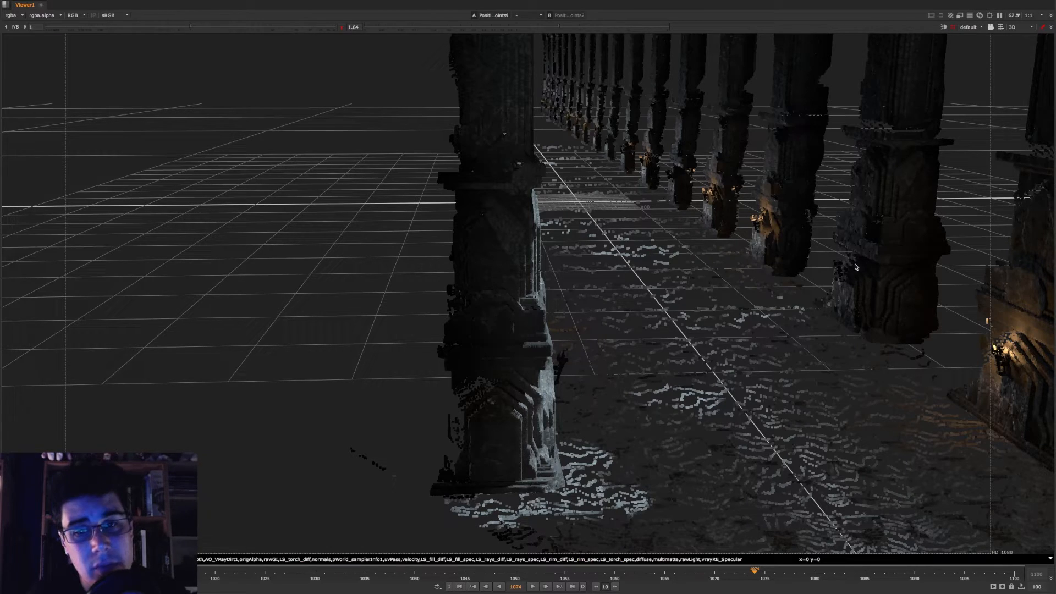
{"action": "mouse_move", "coordinate": [833, 248]}
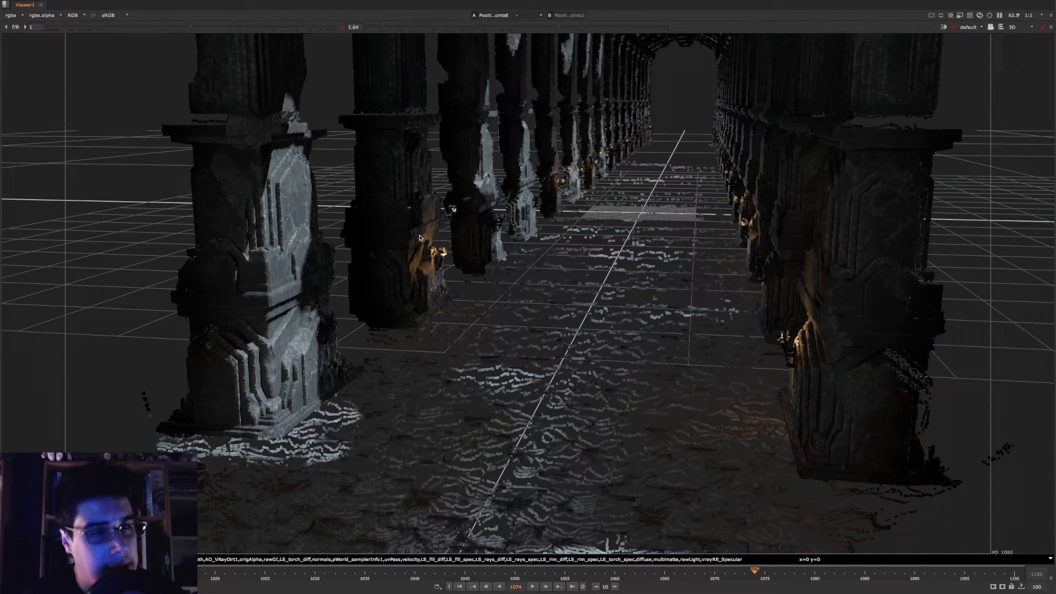
{"action": "mouse_move", "coordinate": [423, 231]}
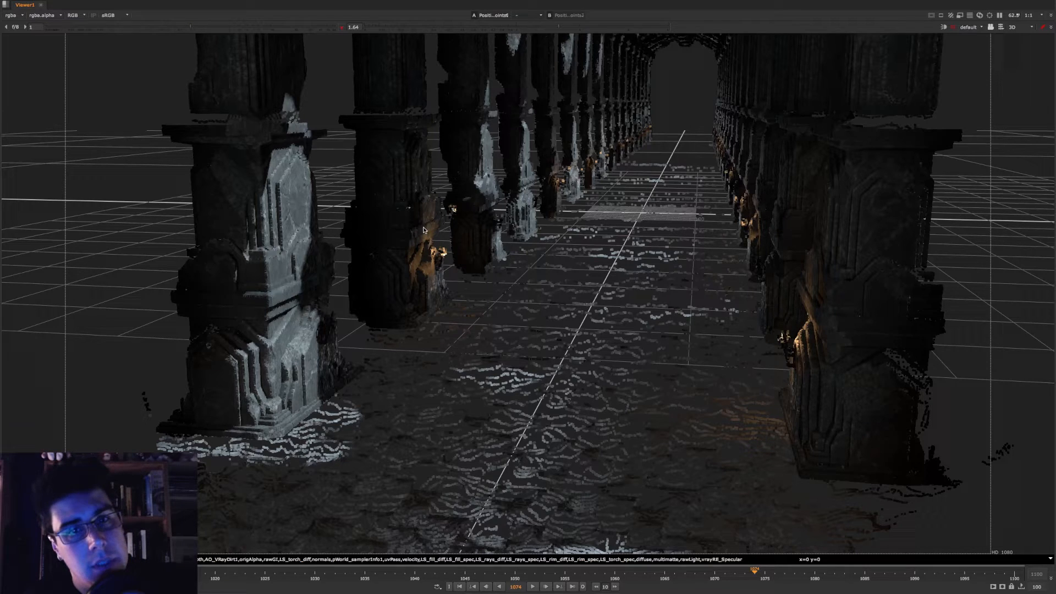
{"action": "mouse_move", "coordinate": [431, 206]}
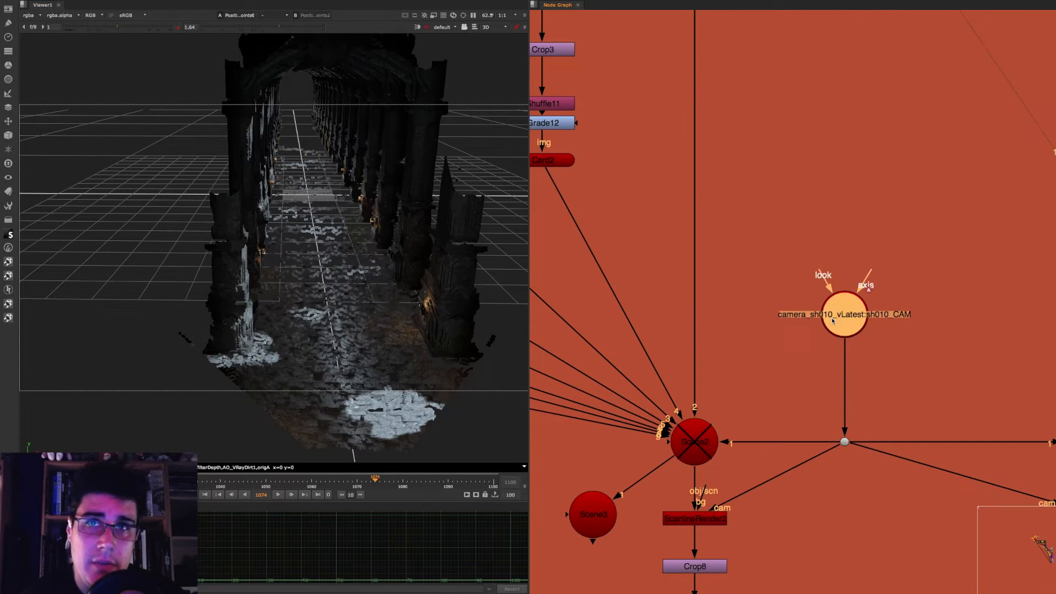
- View Scene2, create Scene6 above it and connect it into Scene2
{"action": "left_click", "coordinate": [693, 442]}
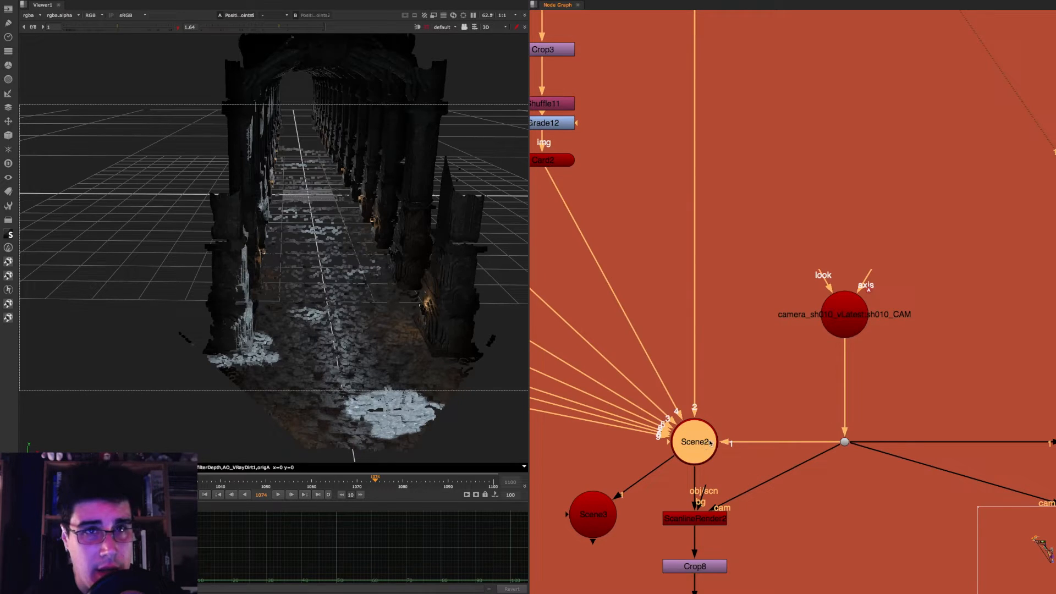
{"action": "left_click", "coordinate": [694, 442]}
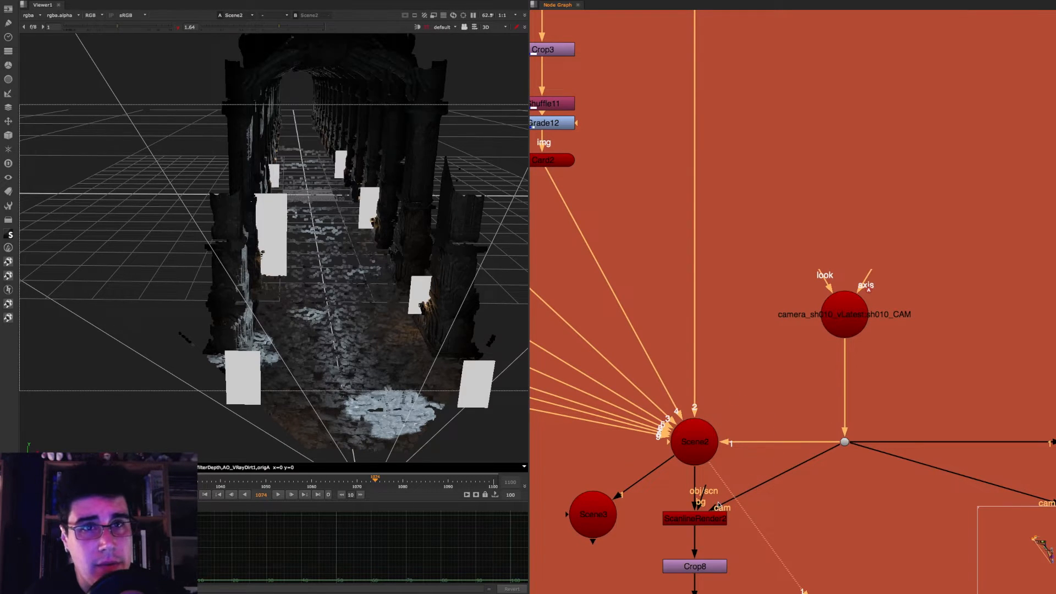
{"action": "key", "text": "Tab"}
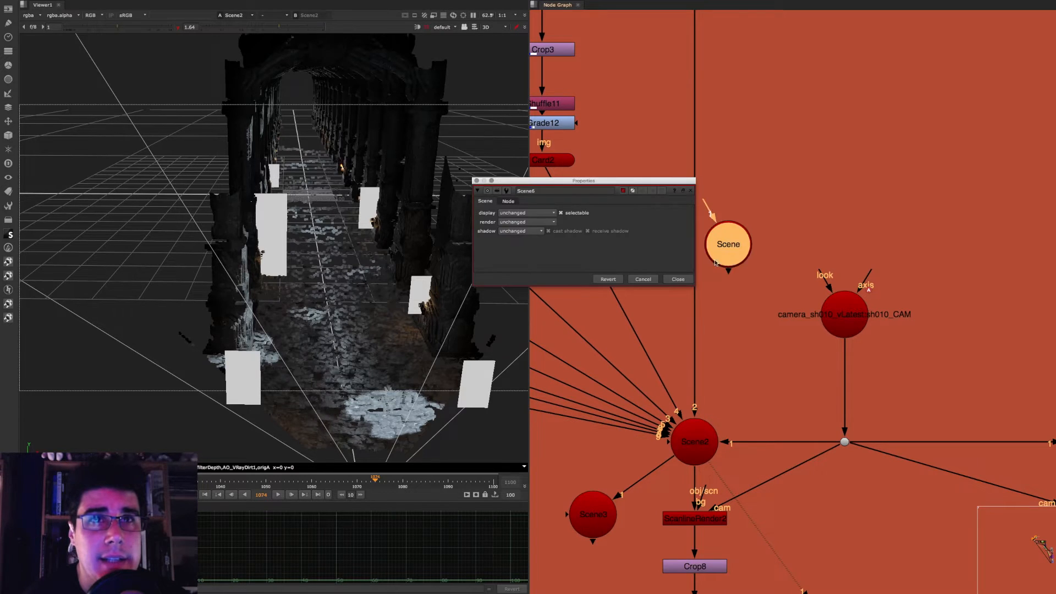
{"action": "left_click", "coordinate": [677, 278]}
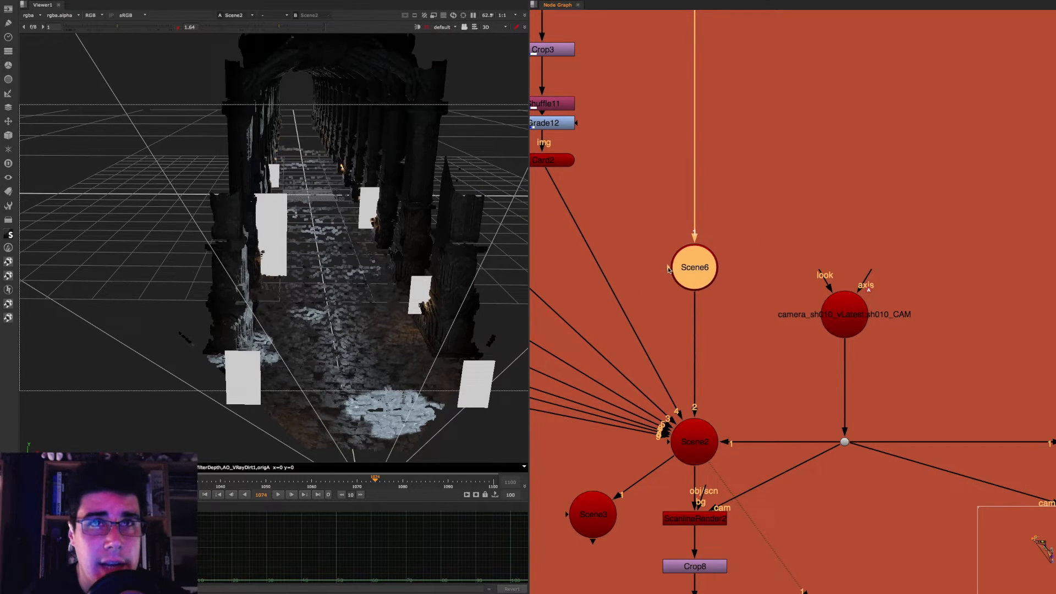
{"action": "left_click", "coordinate": [694, 266]}
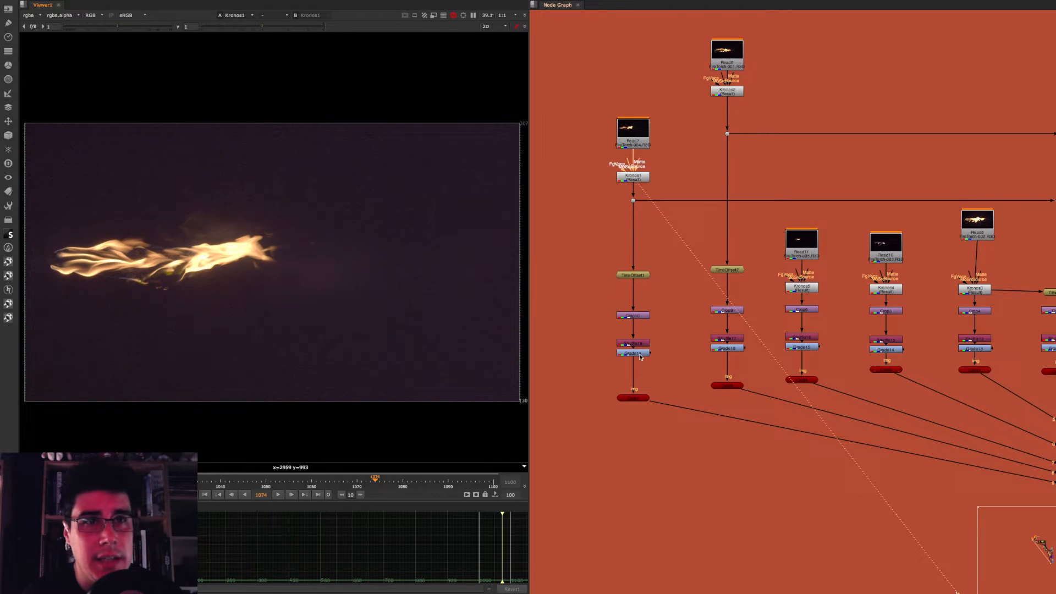
- Set Grade19 on the first torch fire element to gamma 0.8
{"action": "left_click", "coordinate": [633, 353]}
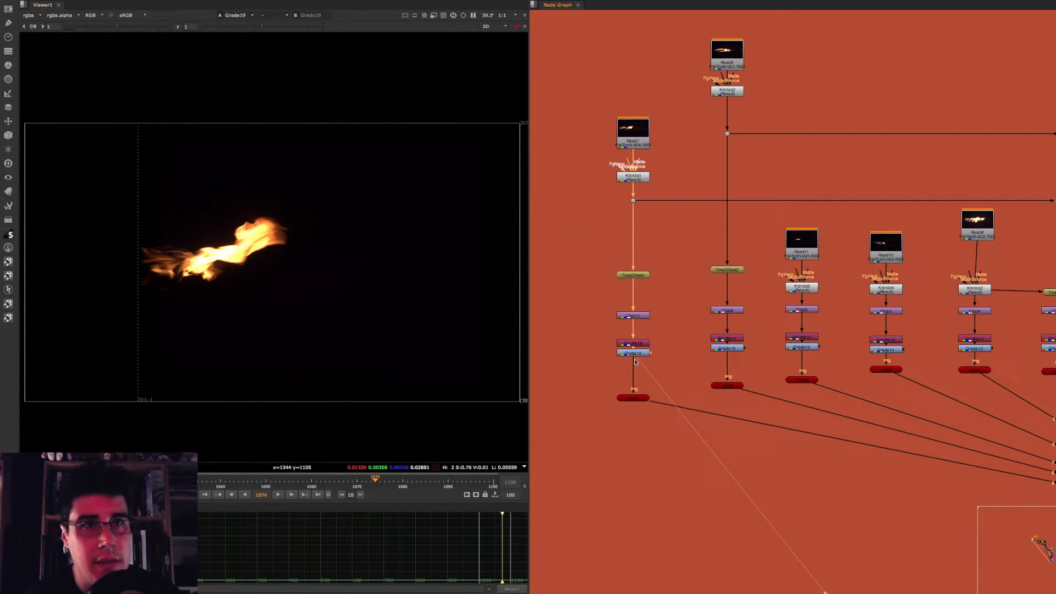
{"action": "double_click", "coordinate": [631, 352]}
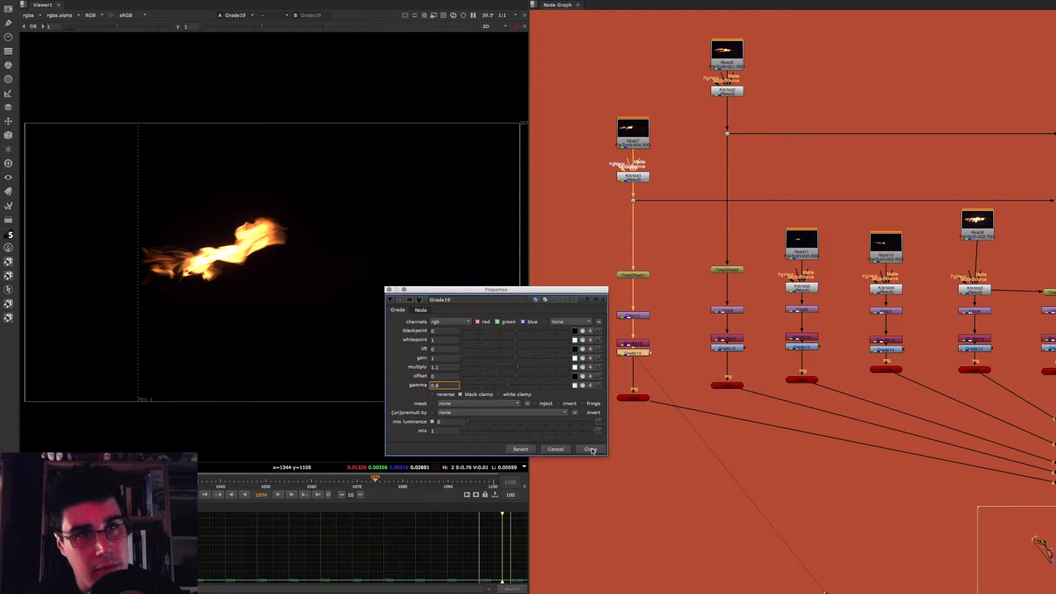
{"action": "left_click", "coordinate": [590, 449]}
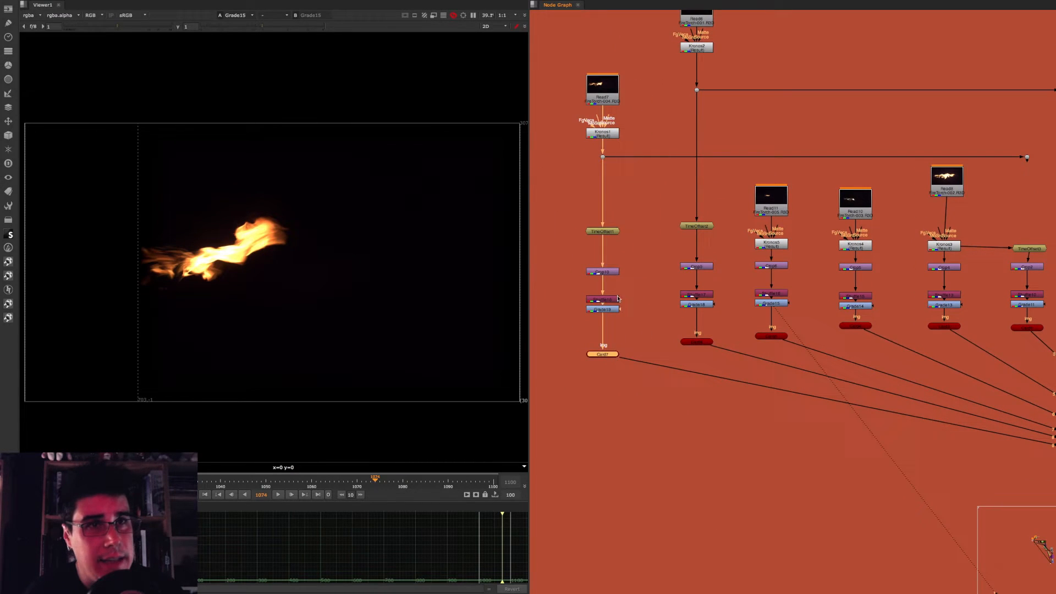
- View Scene2's 3D pillar hall with its render camera
{"action": "left_click", "coordinate": [601, 353]}
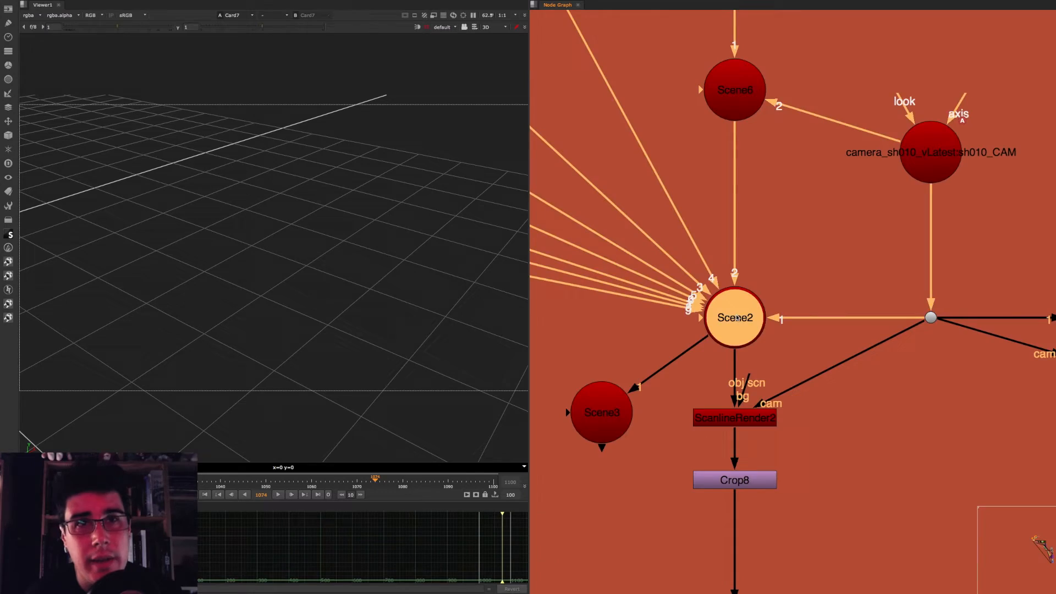
{"action": "left_click", "coordinate": [734, 317]}
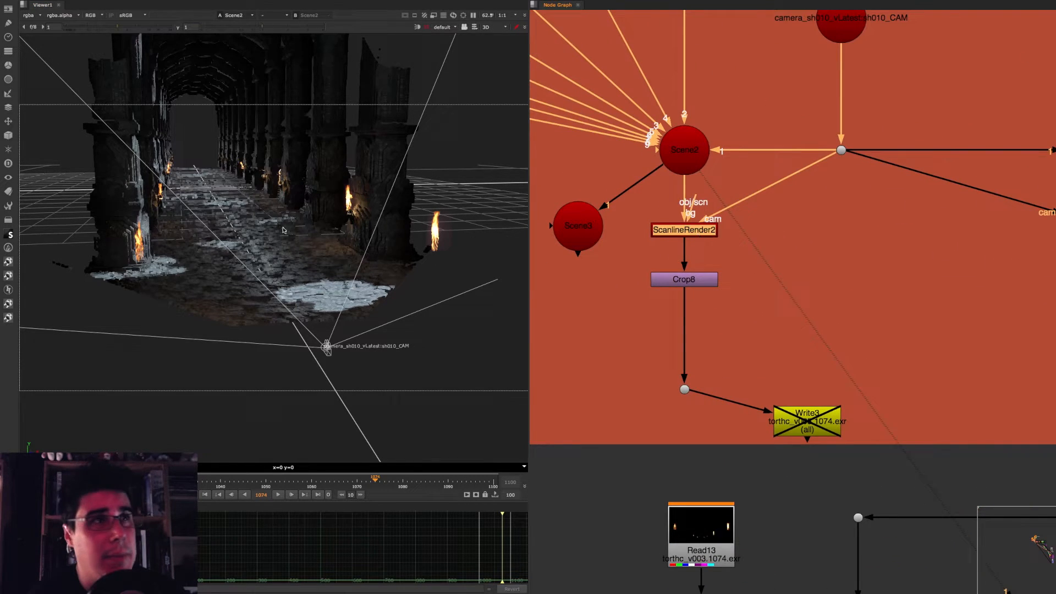
- View ScanlineRender2, check the torch Read and Kronos nodes, and reach Write3 for torchc_v003
{"action": "left_click", "coordinate": [683, 230]}
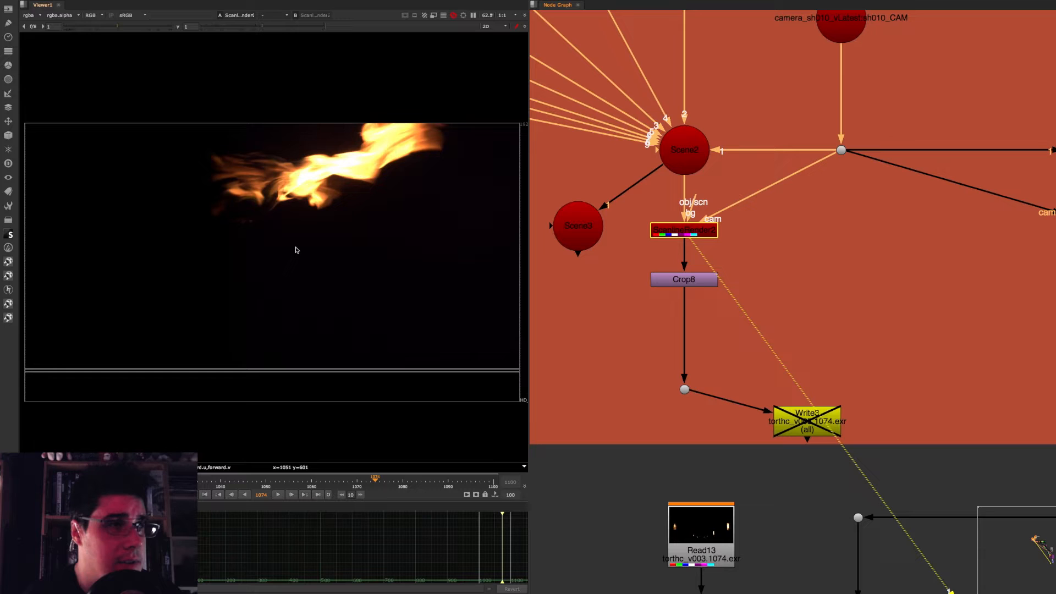
{"action": "mouse_move", "coordinate": [294, 257]}
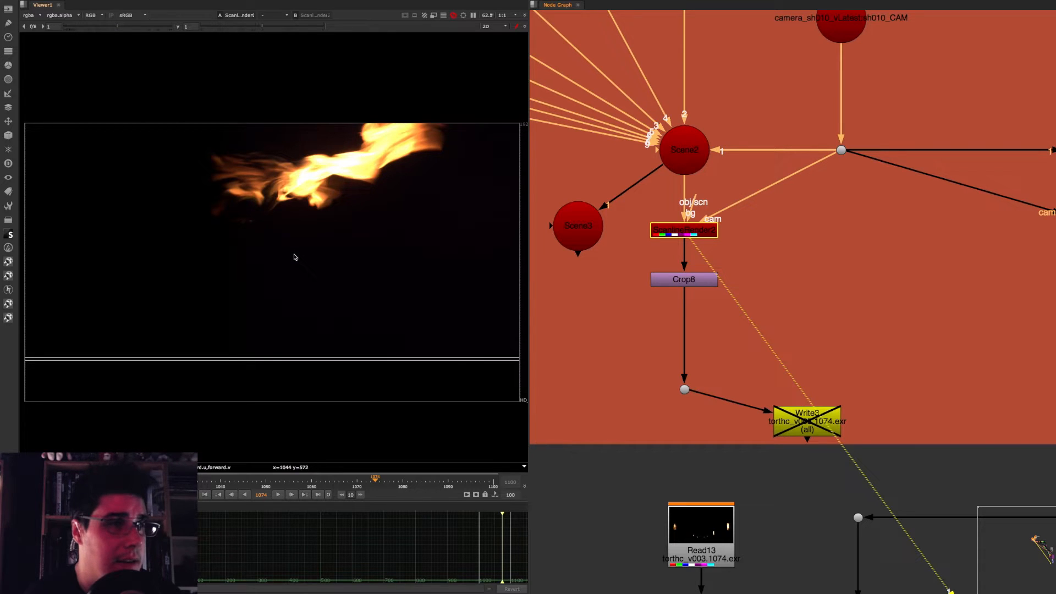
{"action": "mouse_move", "coordinate": [289, 264]}
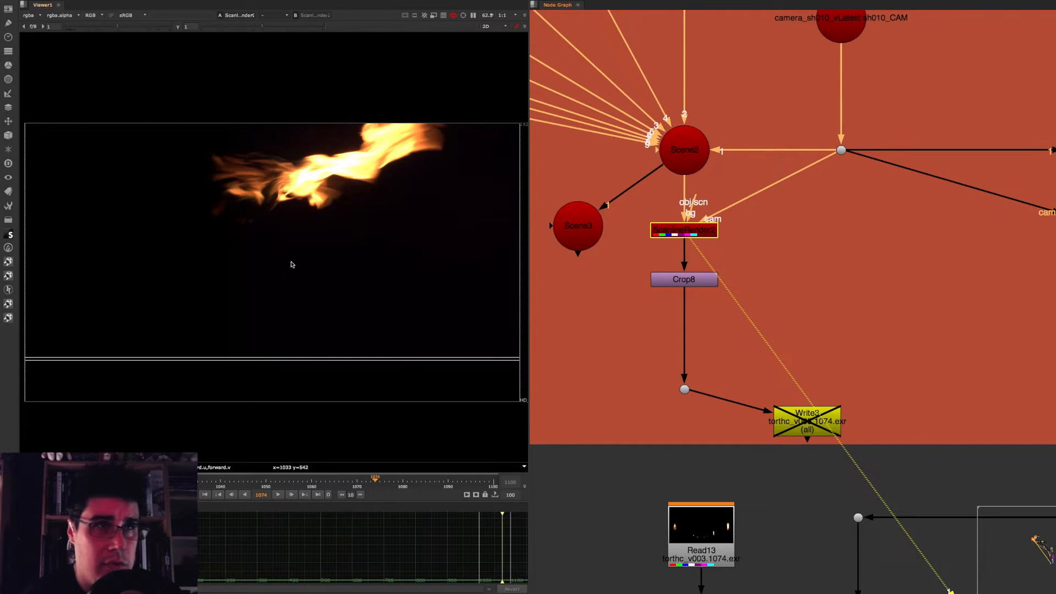
{"action": "mouse_move", "coordinate": [289, 269]}
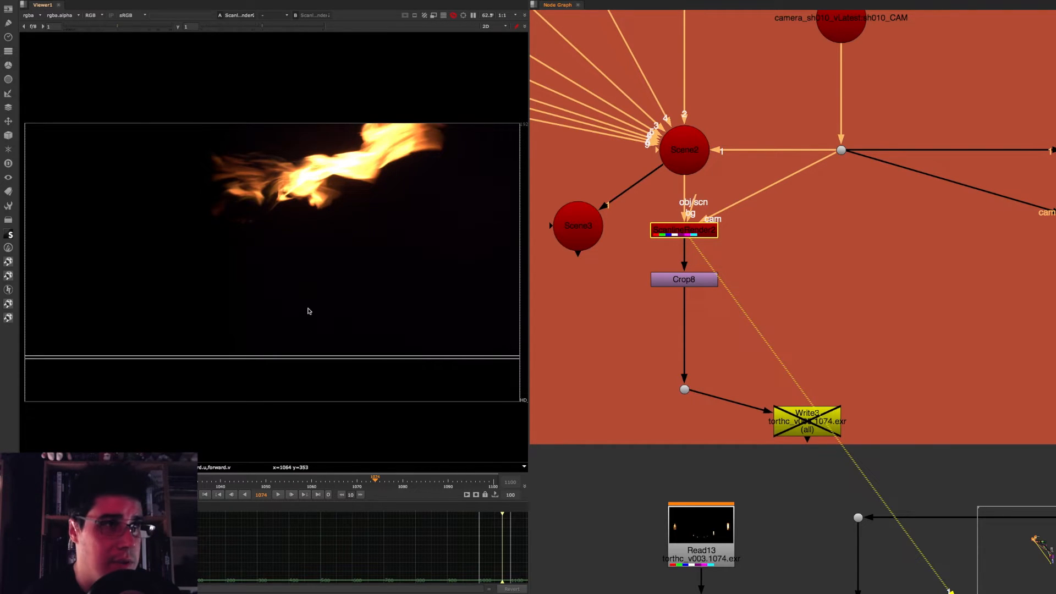
{"action": "mouse_move", "coordinate": [558, 278]}
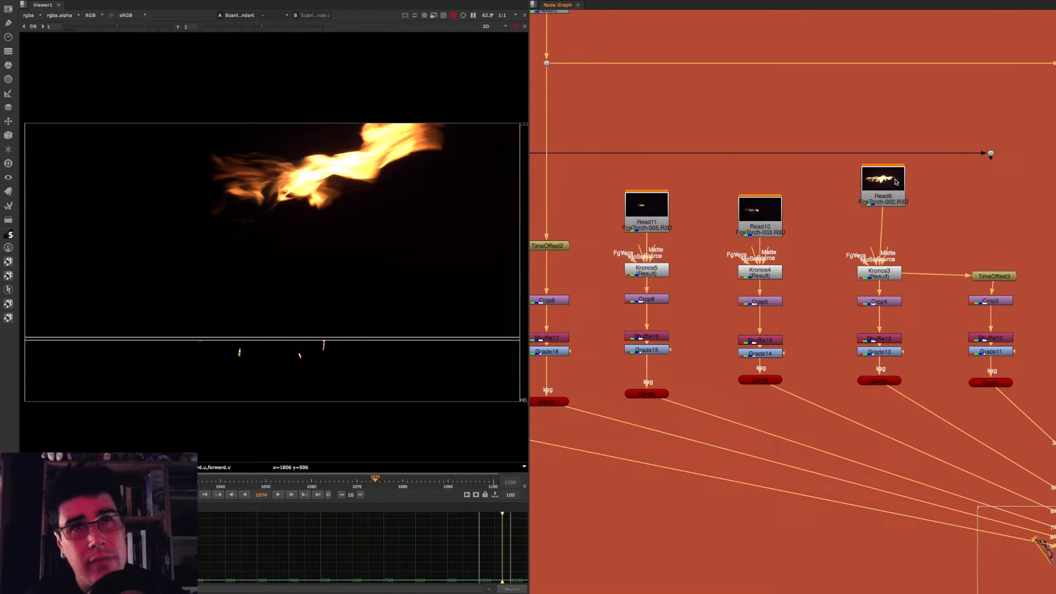
{"action": "left_click", "coordinate": [879, 181]}
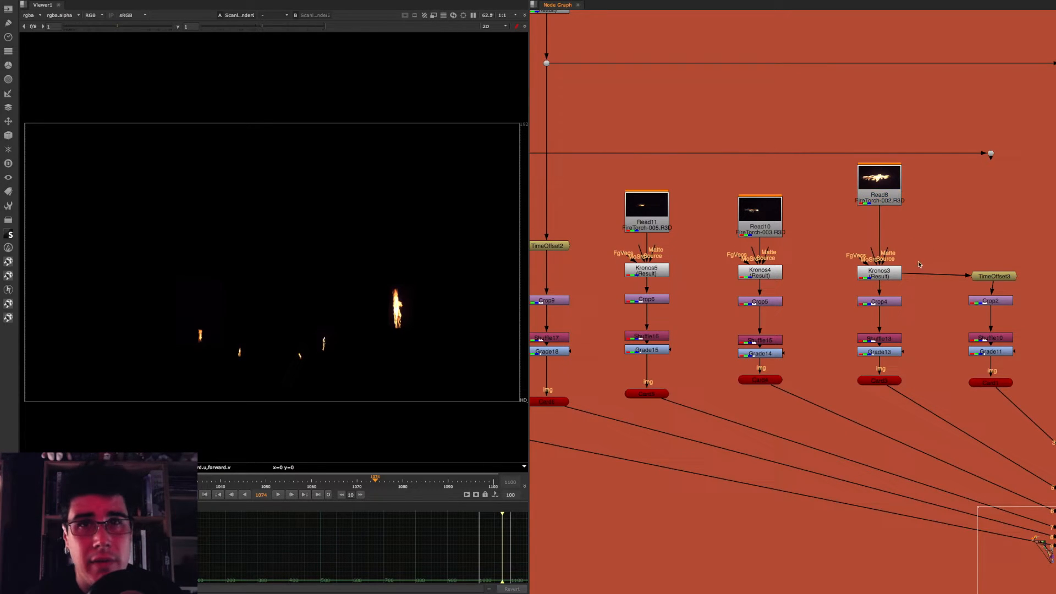
{"action": "left_click", "coordinate": [878, 273]}
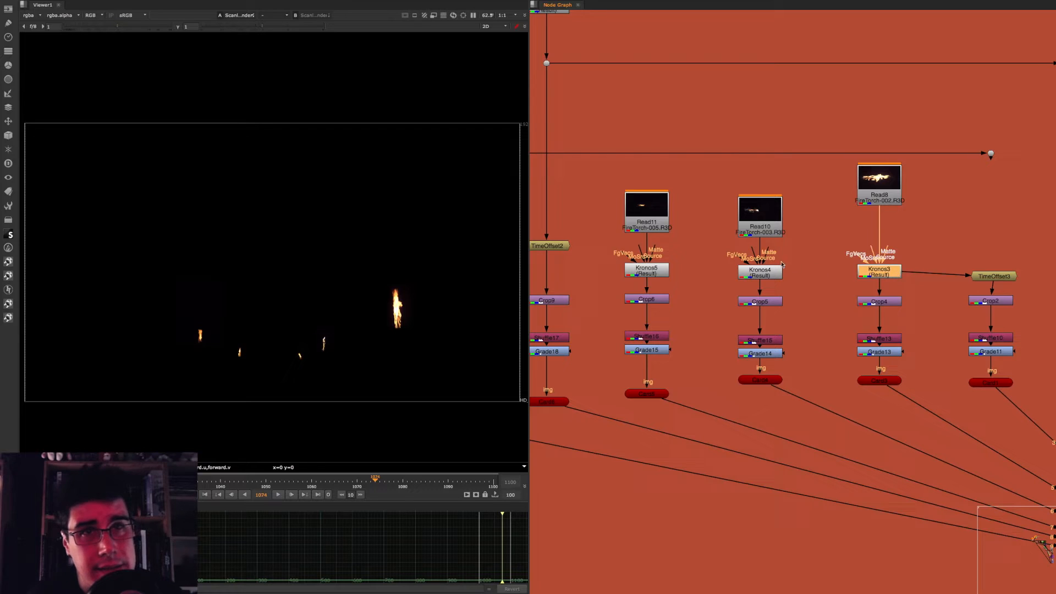
{"action": "scroll", "scroll_direction": "down", "scroll_amount": 3}
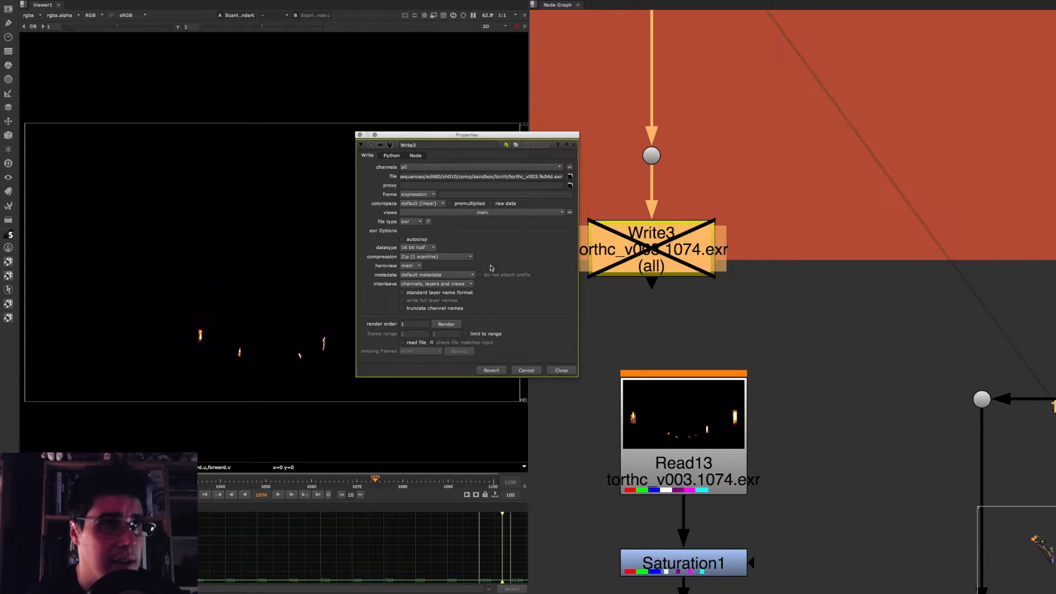
- View Read13 and cycle its channels through motion, alpha and back to rgba
{"action": "left_click", "coordinate": [559, 370]}
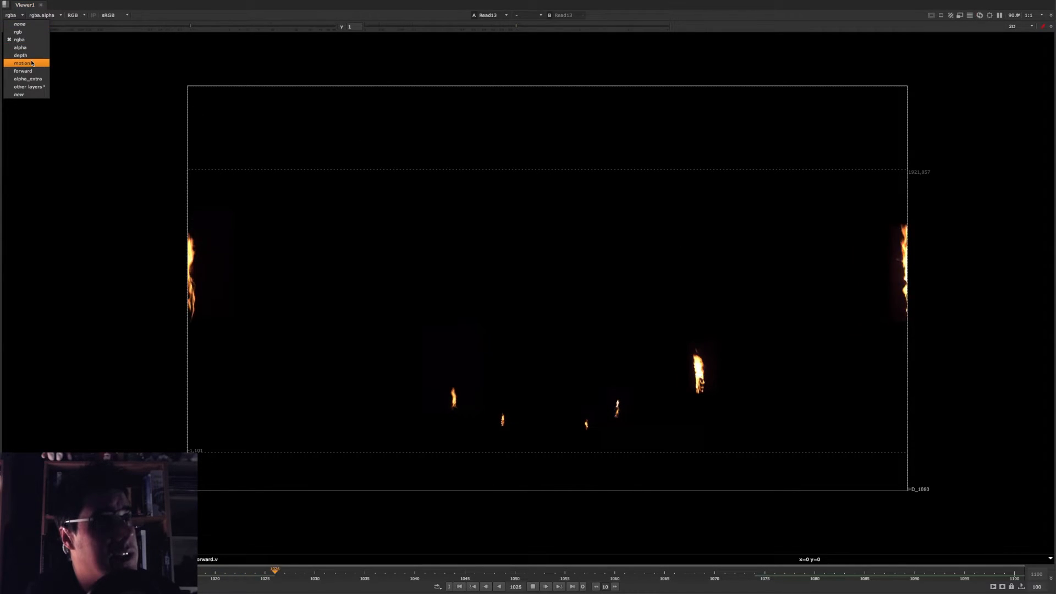
{"action": "left_click", "coordinate": [22, 63]}
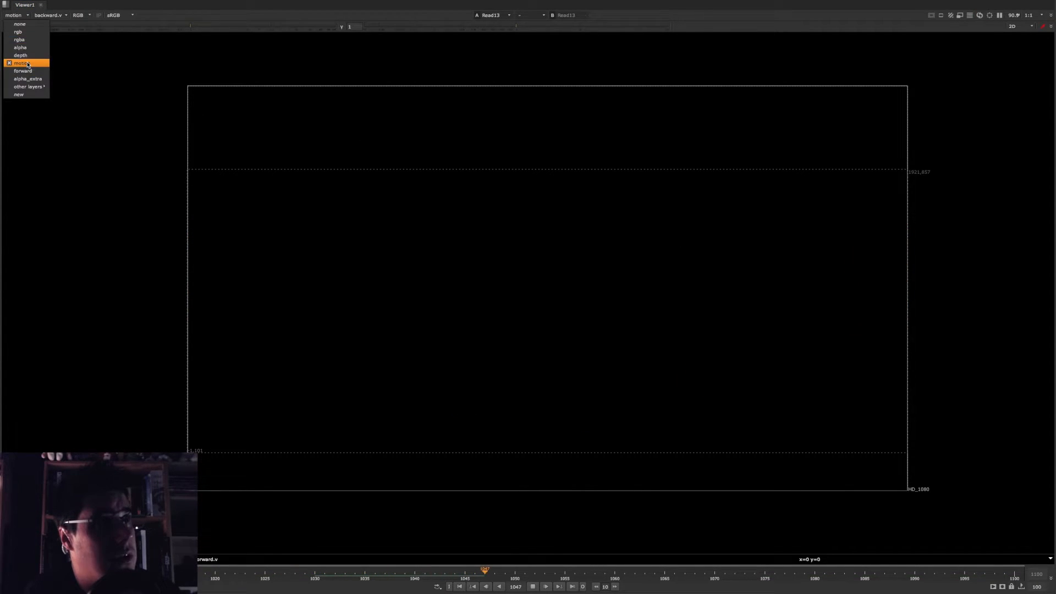
{"action": "left_click", "coordinate": [19, 32]}
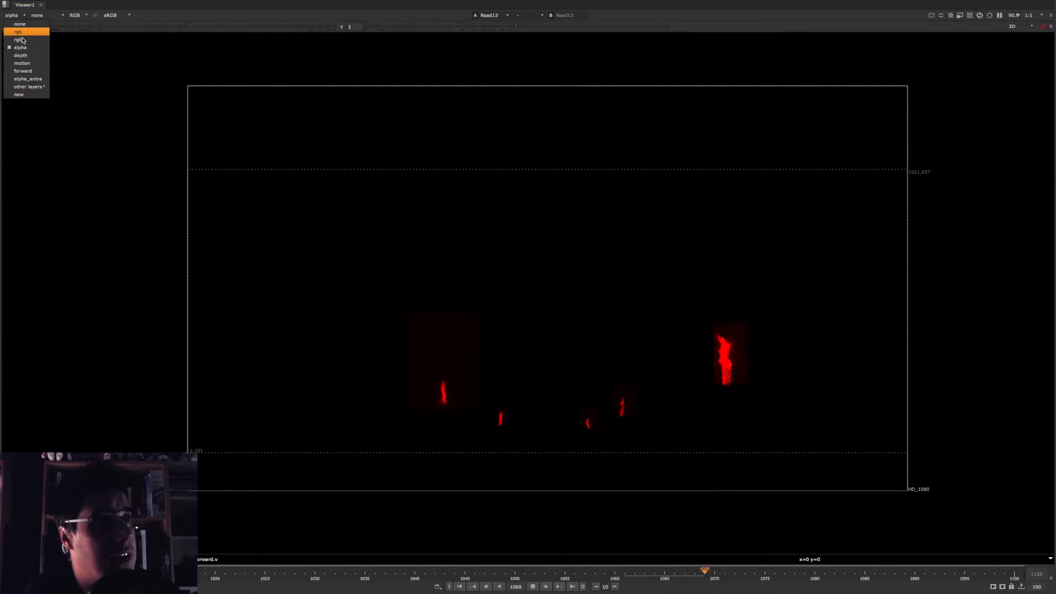
{"action": "left_click", "coordinate": [19, 40]}
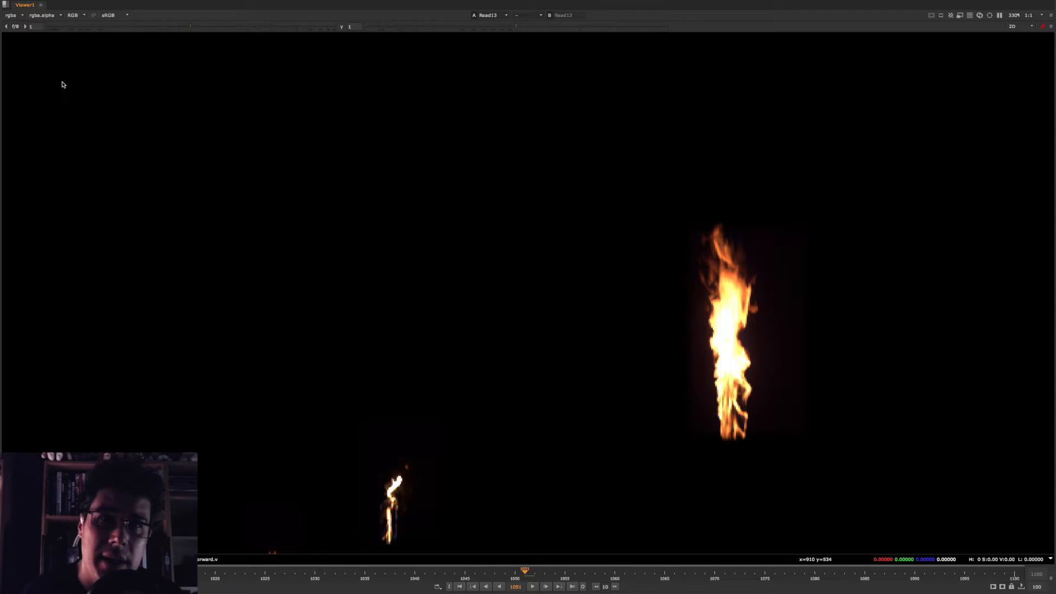
{"action": "mouse_move", "coordinate": [129, 37]}
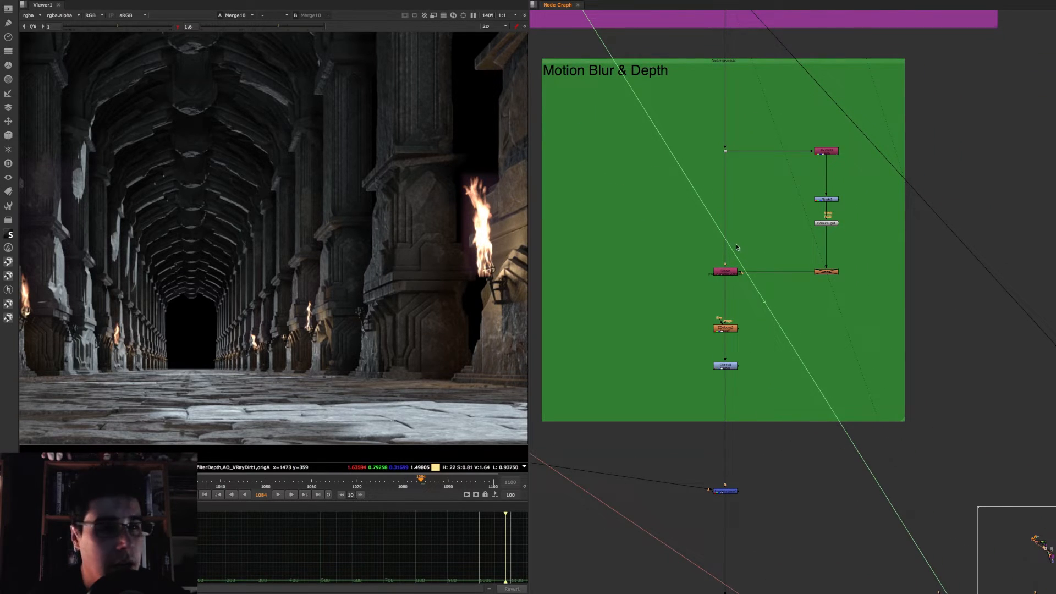
{"action": "mouse_move", "coordinate": [725, 252]}
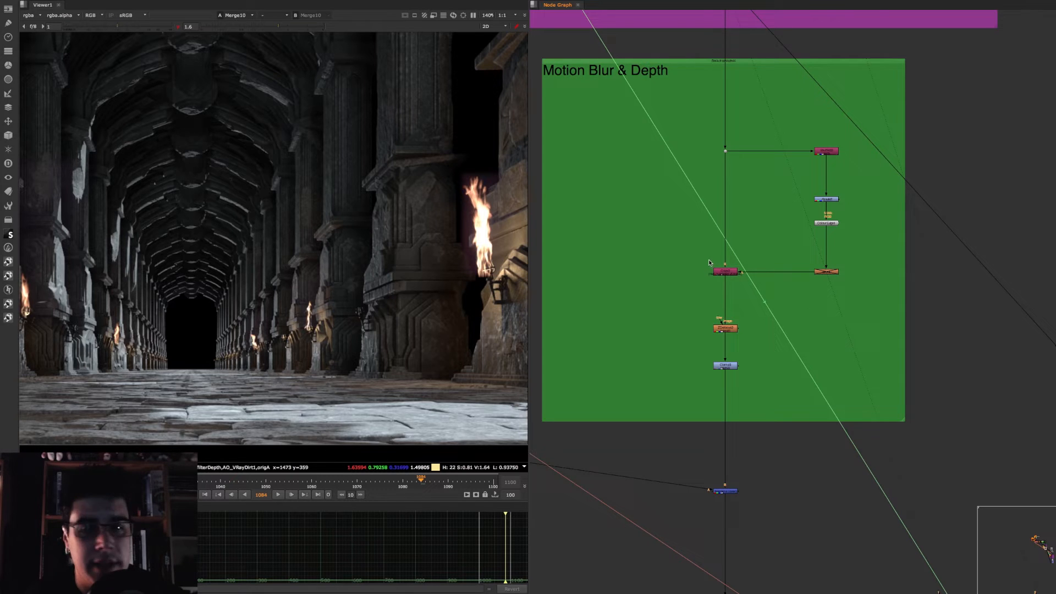
{"action": "mouse_move", "coordinate": [706, 238]}
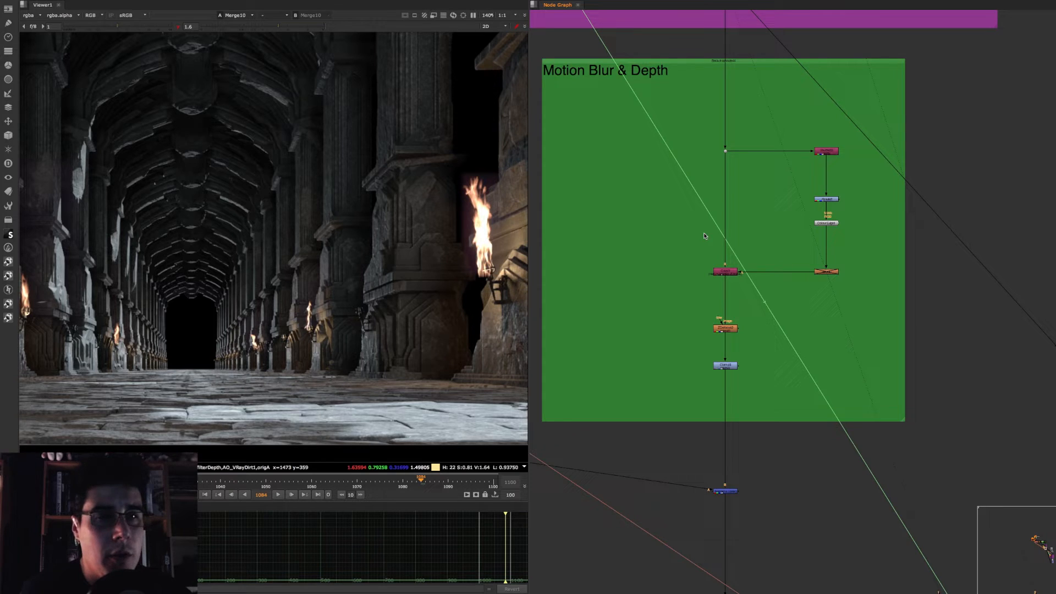
{"action": "mouse_move", "coordinate": [784, 203]}
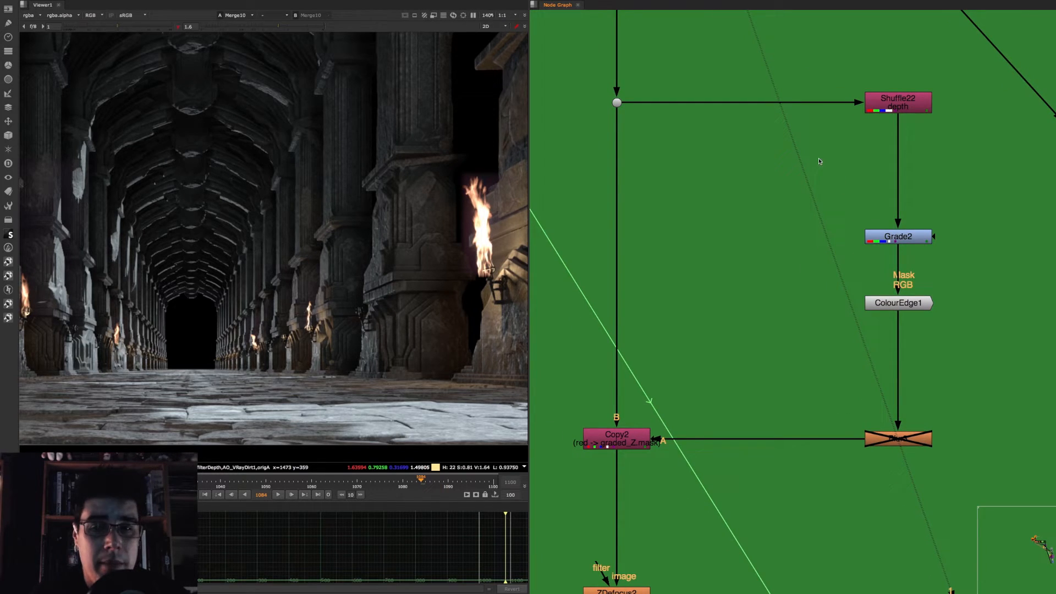
- Display the Shuffle22 depth pass of the pillar hall in the viewer
{"action": "left_click", "coordinate": [898, 101]}
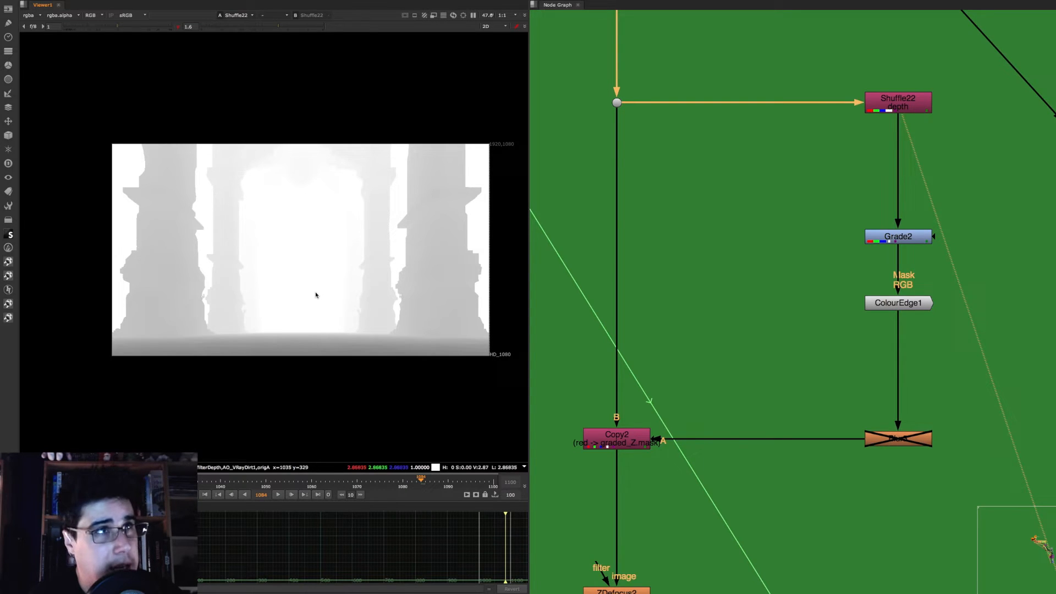
{"action": "mouse_move", "coordinate": [265, 176]}
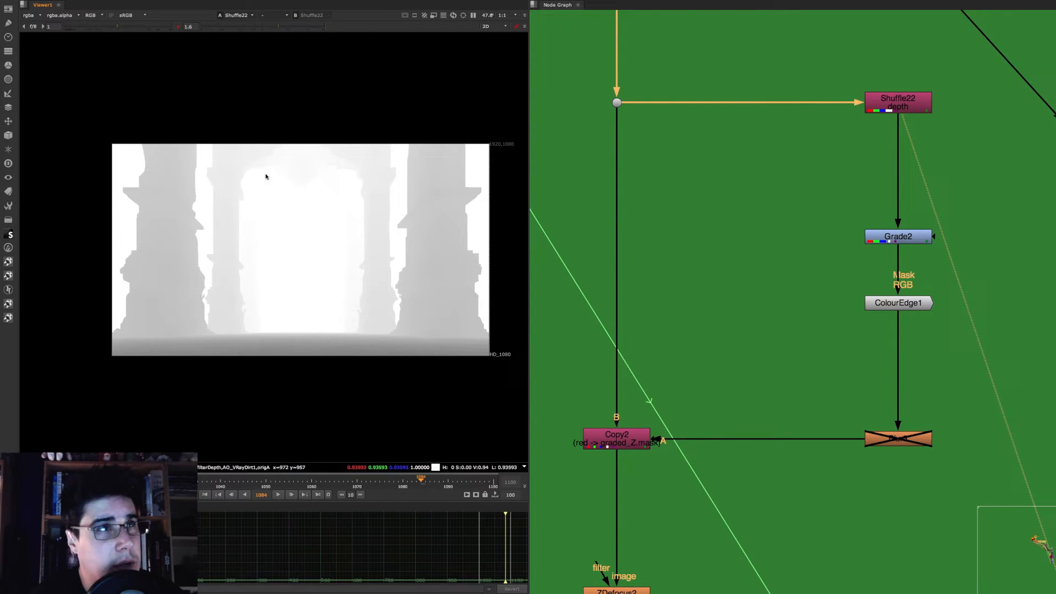
{"action": "mouse_move", "coordinate": [204, 258]}
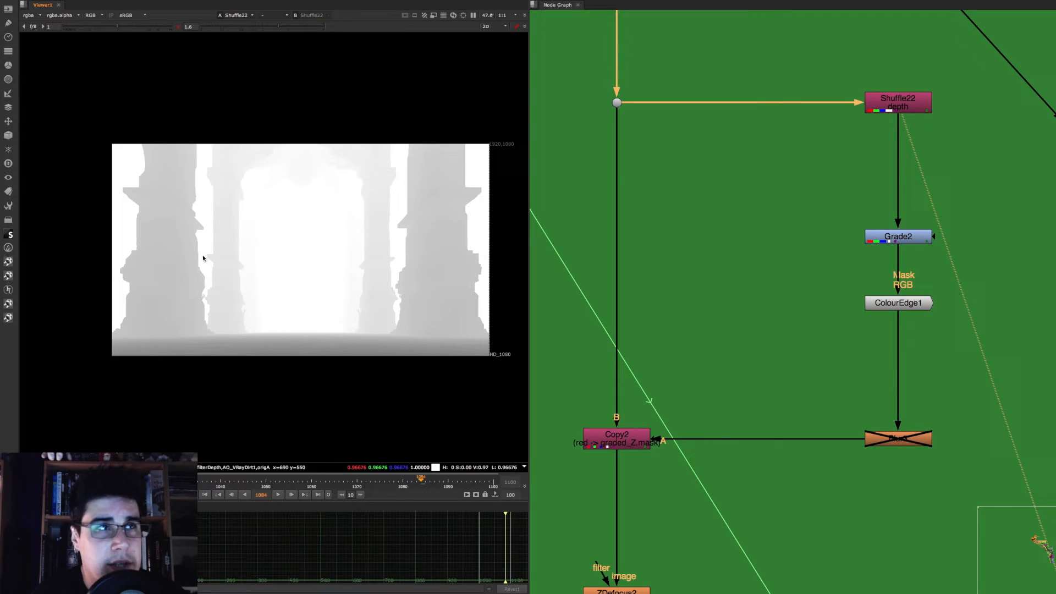
{"action": "mouse_move", "coordinate": [367, 286]}
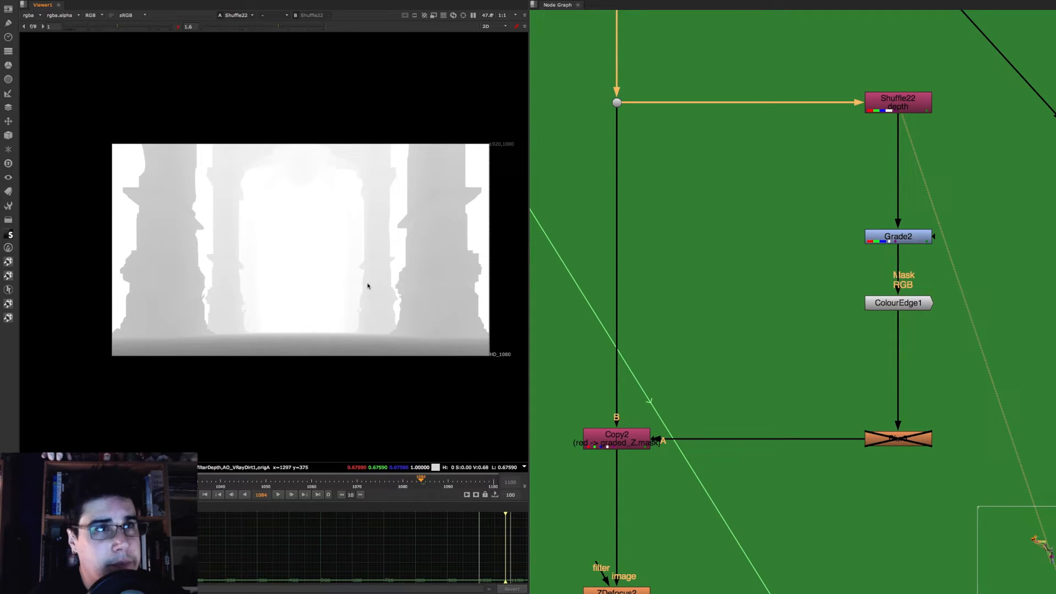
{"action": "mouse_move", "coordinate": [437, 287]}
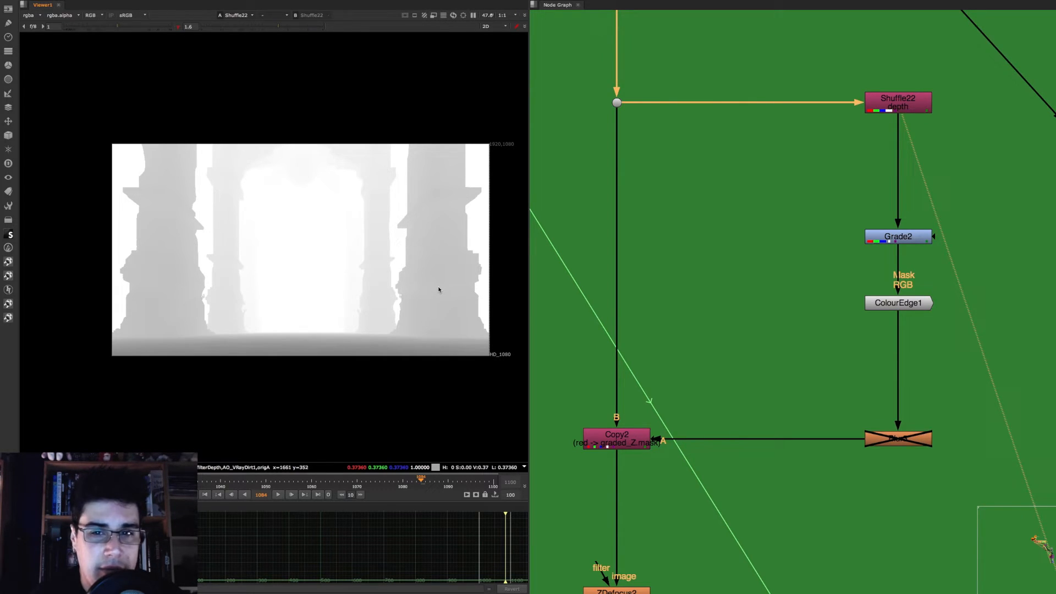
{"action": "mouse_move", "coordinate": [444, 304]}
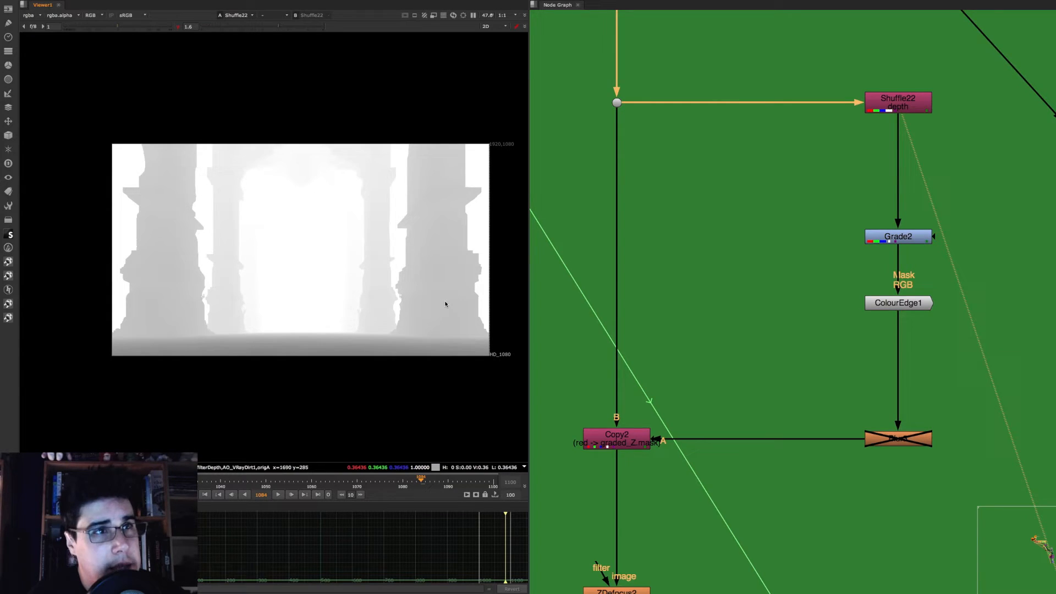
{"action": "mouse_move", "coordinate": [284, 321]}
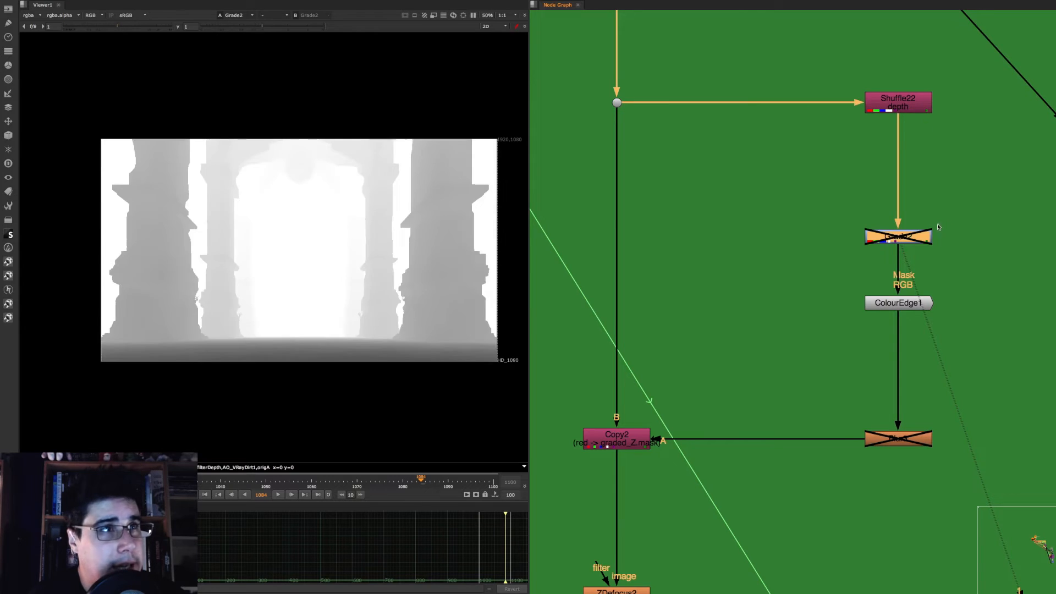
- Review Grade2's blackpoint and whitepoint on the depth pass, then dismiss its settings
{"action": "double_click", "coordinate": [898, 236]}
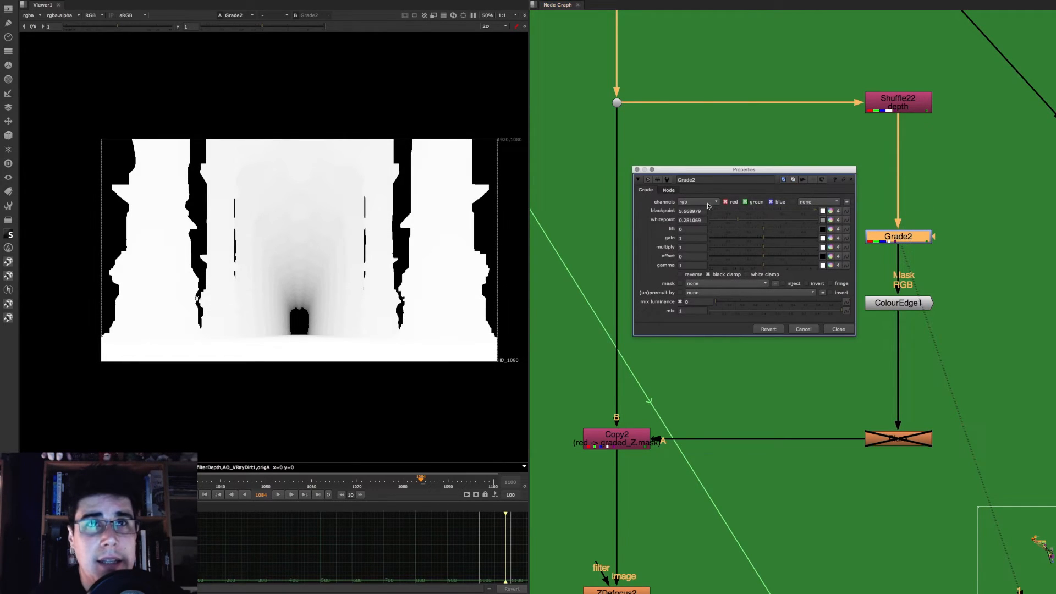
{"action": "mouse_move", "coordinate": [707, 220]}
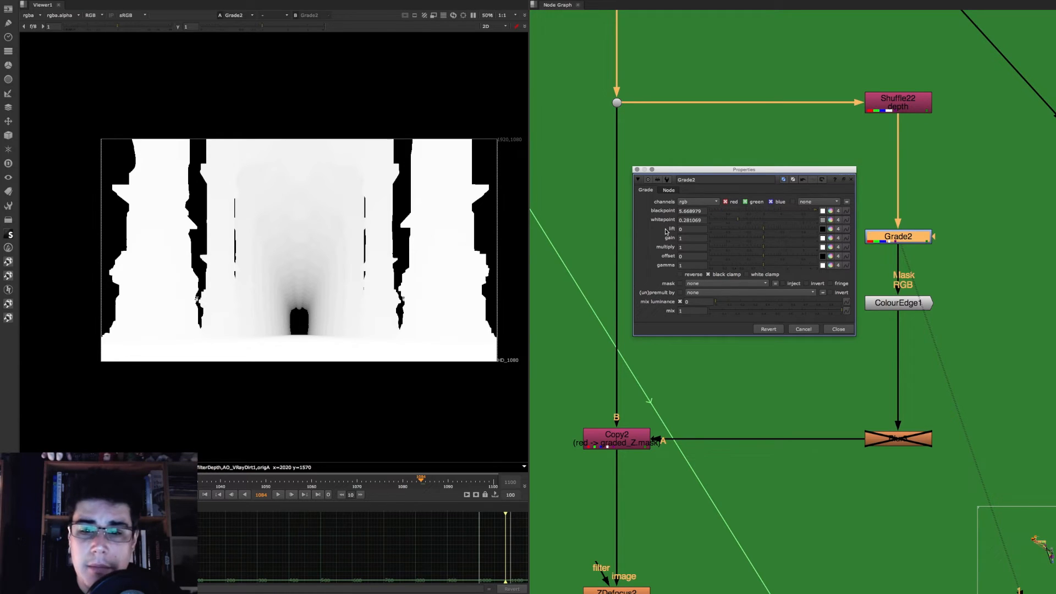
{"action": "mouse_move", "coordinate": [385, 282]}
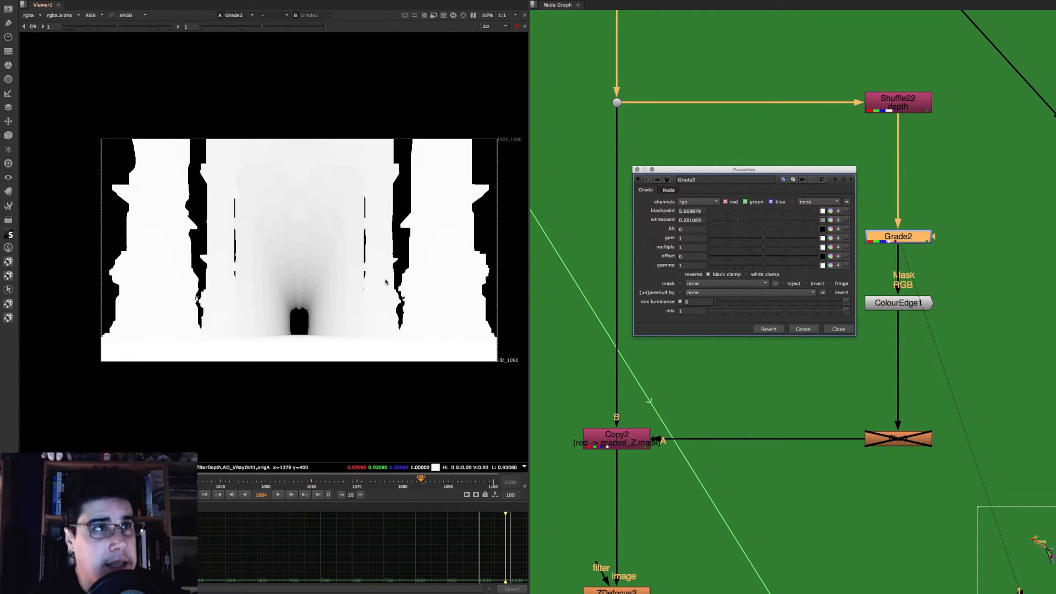
{"action": "mouse_move", "coordinate": [438, 257]}
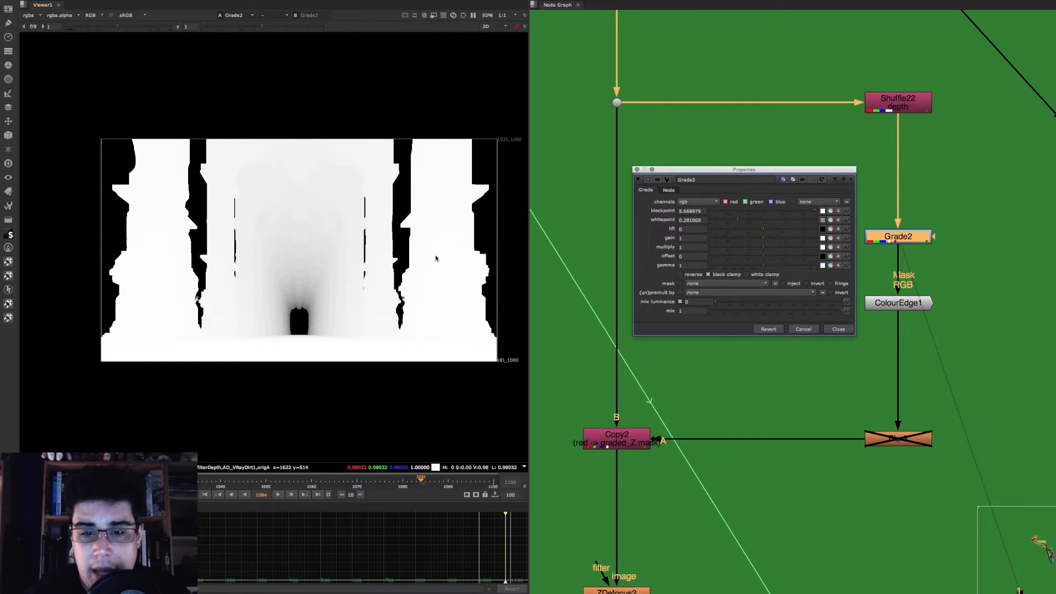
{"action": "mouse_move", "coordinate": [663, 154]}
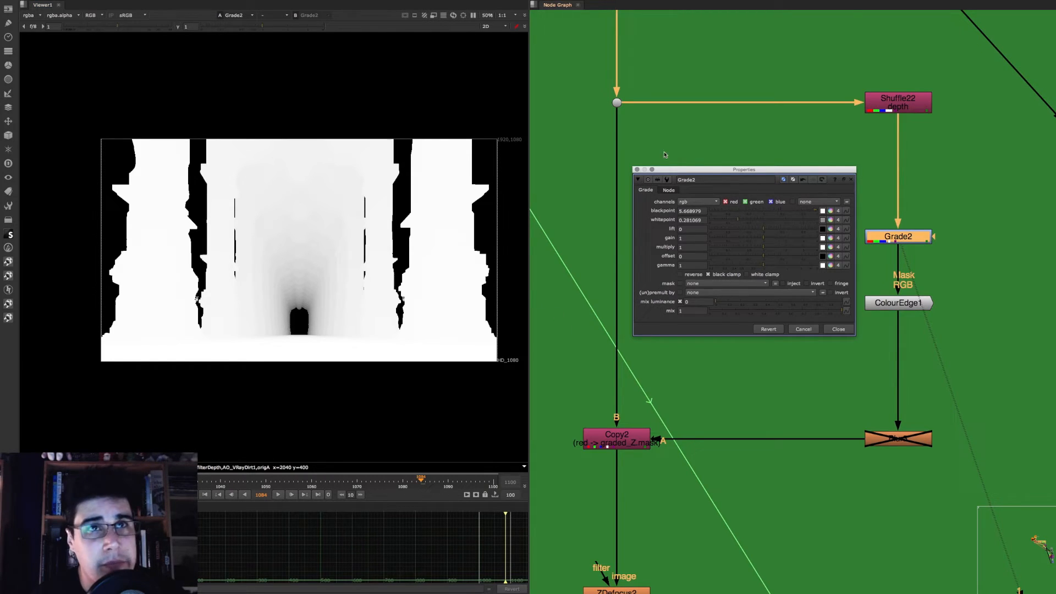
{"action": "left_click", "coordinate": [836, 328]}
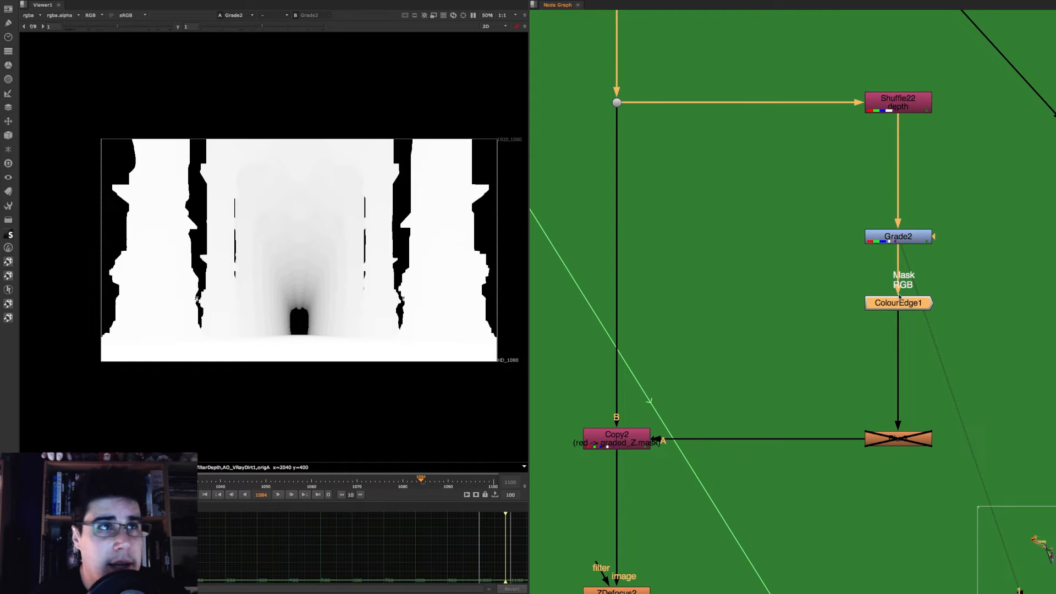
- Create EdgeExtend1 beside ColourEdge1 and select ColourEdge1 for toggling
{"action": "left_click", "coordinate": [897, 302]}
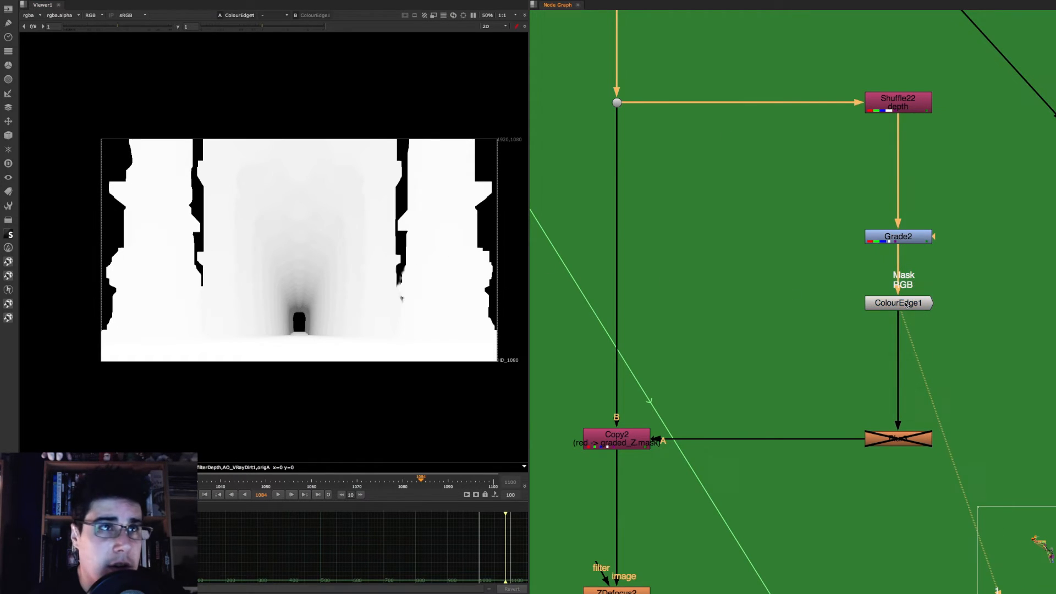
{"action": "double_click", "coordinate": [897, 302]}
{"action": "type", "text": "EdgeBlur"}
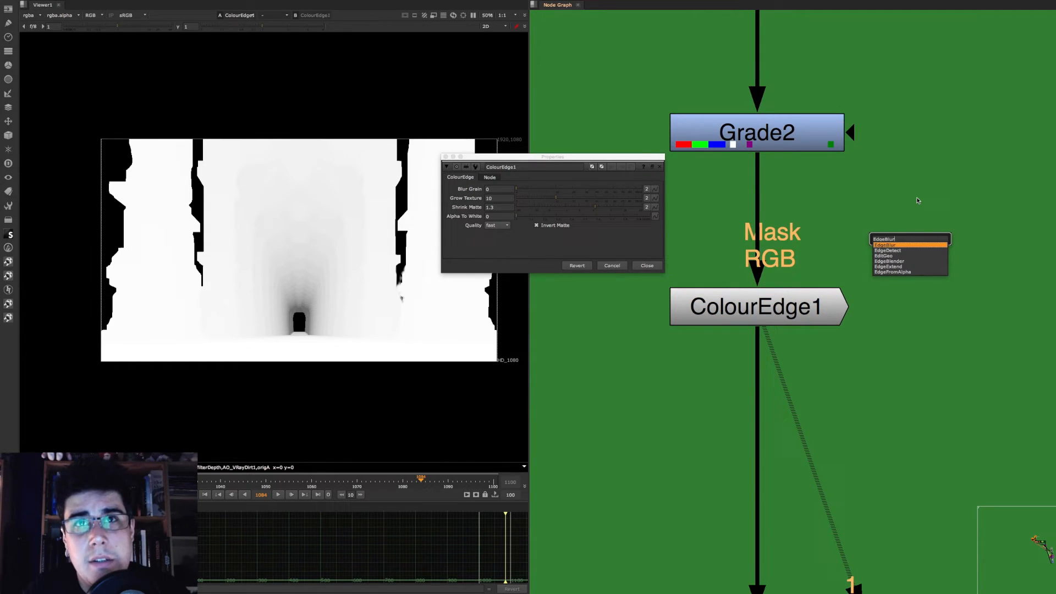
{"action": "left_click", "coordinate": [888, 266]}
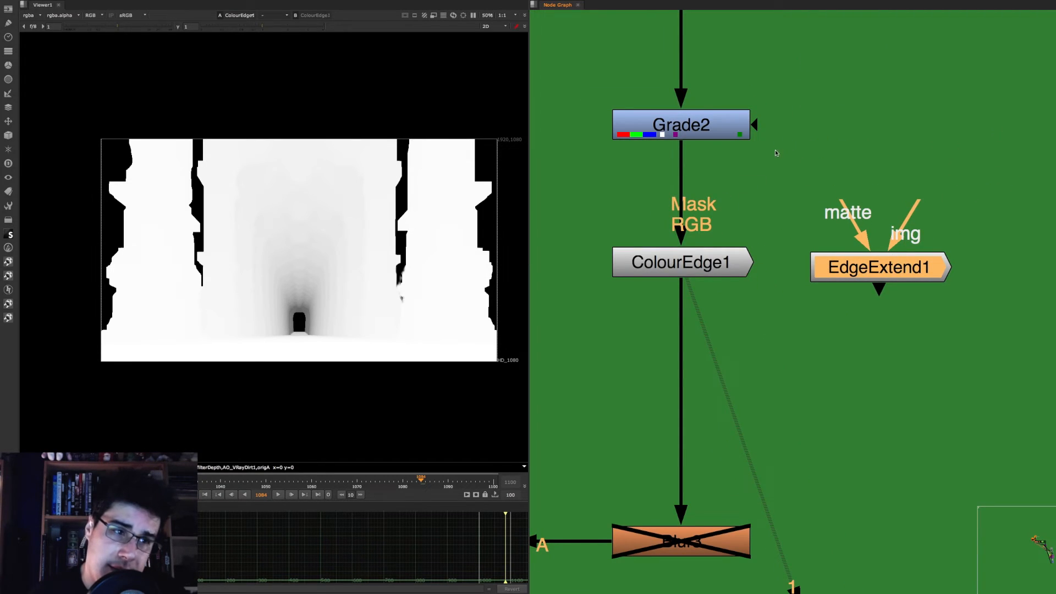
{"action": "mouse_move", "coordinate": [779, 176]}
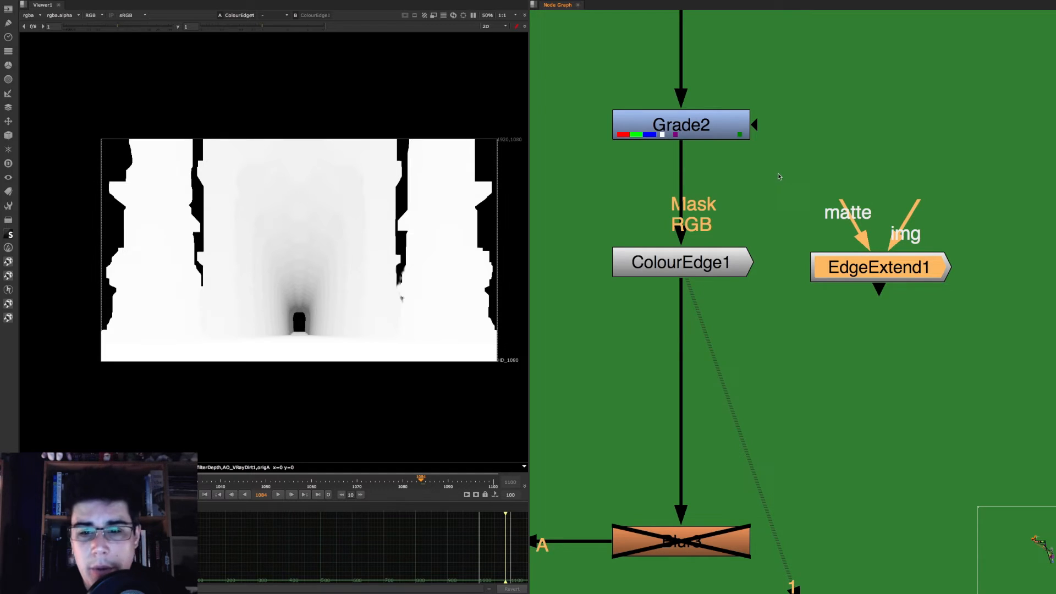
{"action": "mouse_move", "coordinate": [785, 156]}
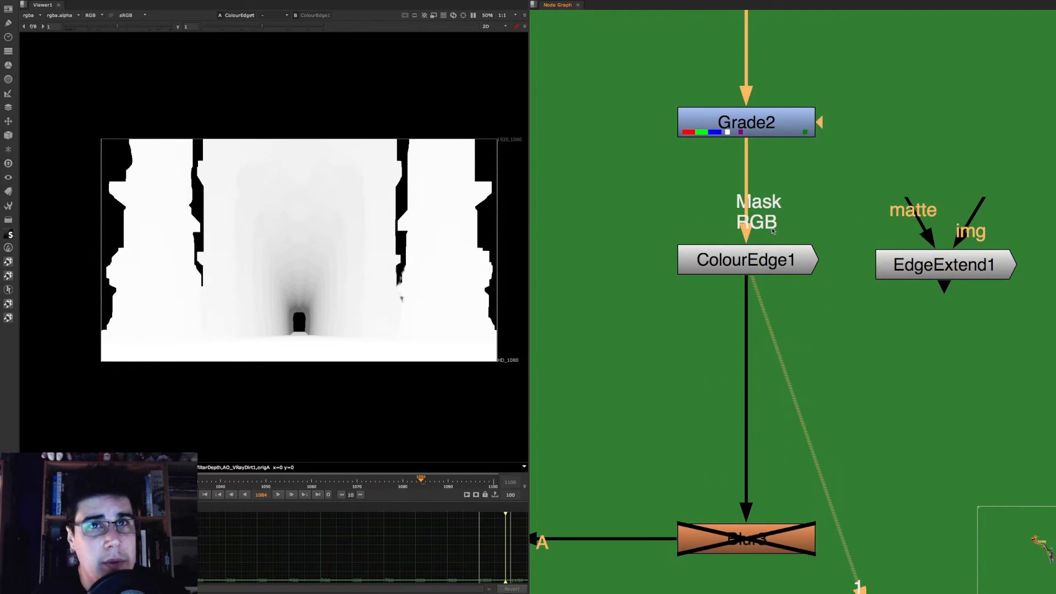
{"action": "left_click", "coordinate": [943, 263]}
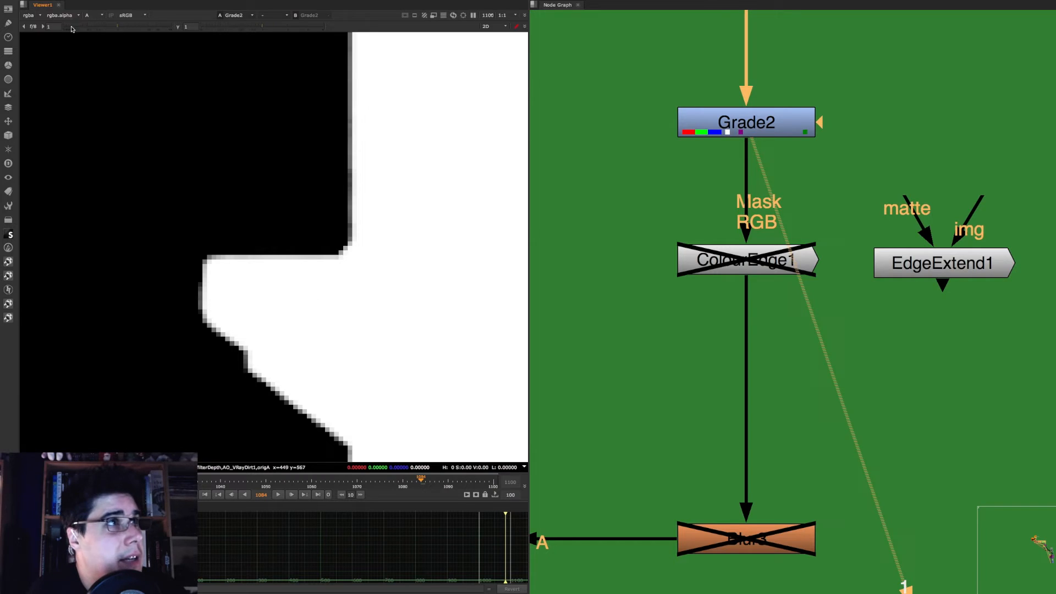
{"action": "mouse_move", "coordinate": [208, 256]}
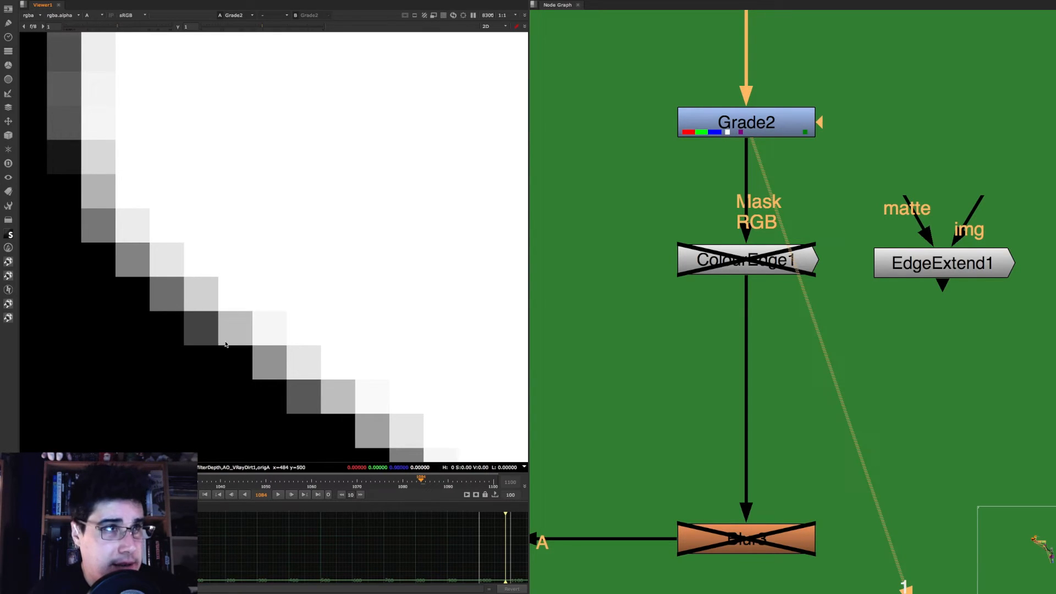
{"action": "mouse_move", "coordinate": [205, 323]}
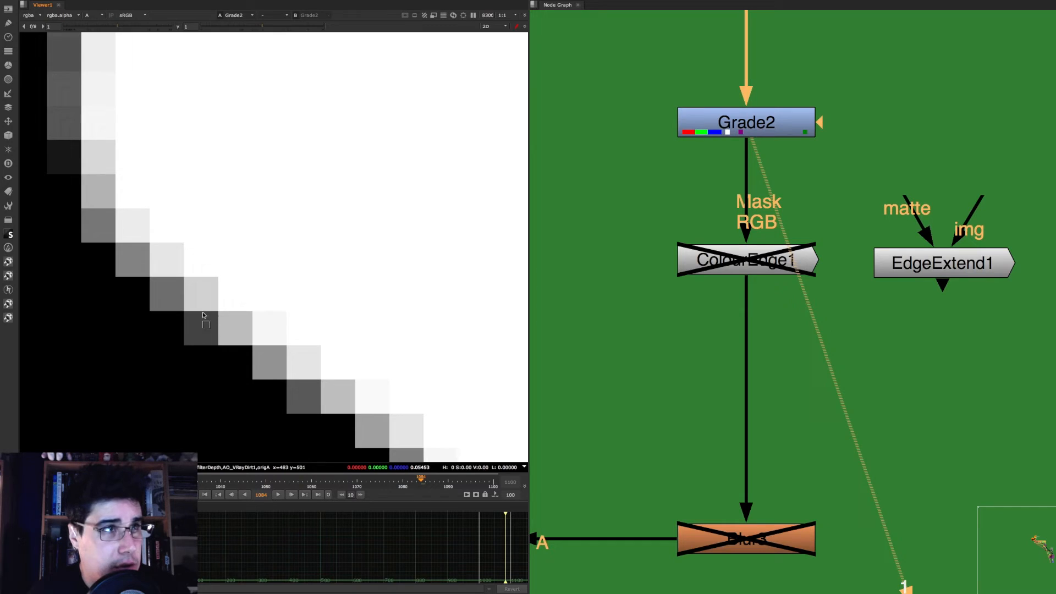
- Sample a grey pillar-edge pixel without ColourEdge1, then view ColourEdge1's output again
{"action": "left_click", "coordinate": [93, 14]}
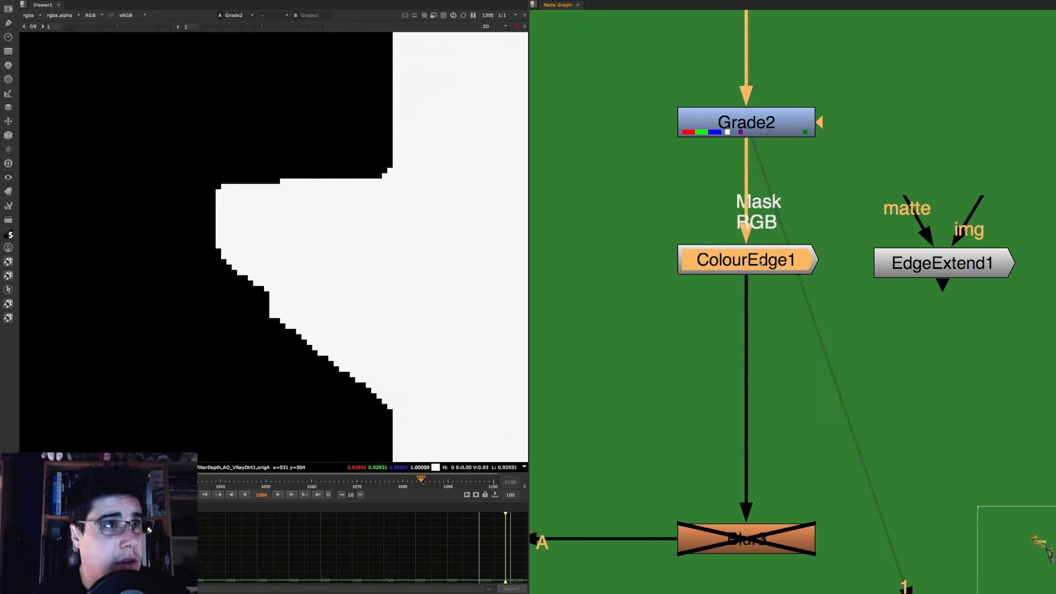
{"action": "left_click", "coordinate": [746, 260]}
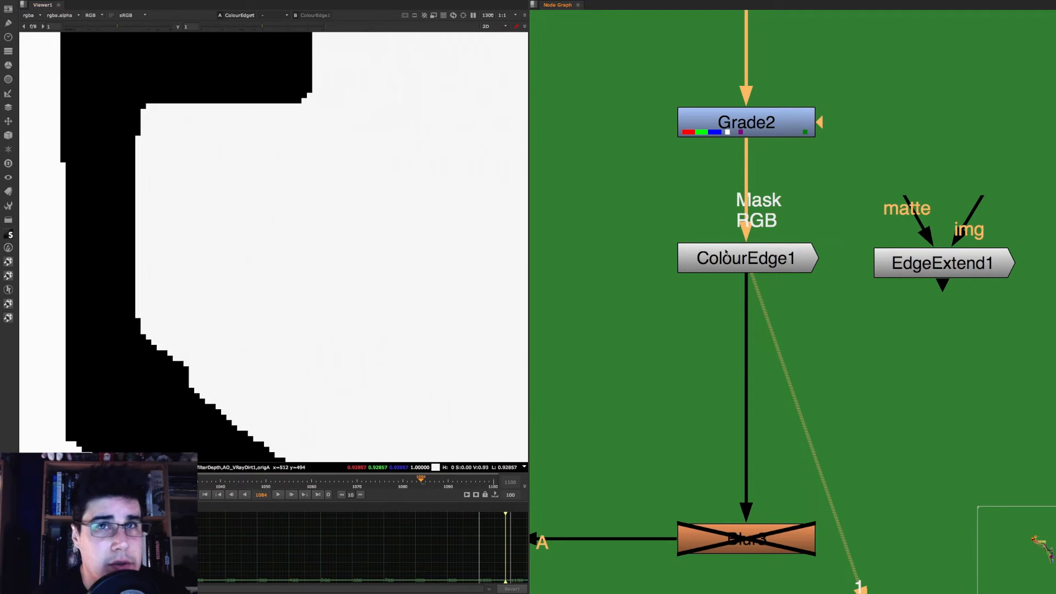
- Raise ColourEdge1's Grow Texture from 10 to 12 and dismiss its settings
{"action": "left_click", "coordinate": [745, 257]}
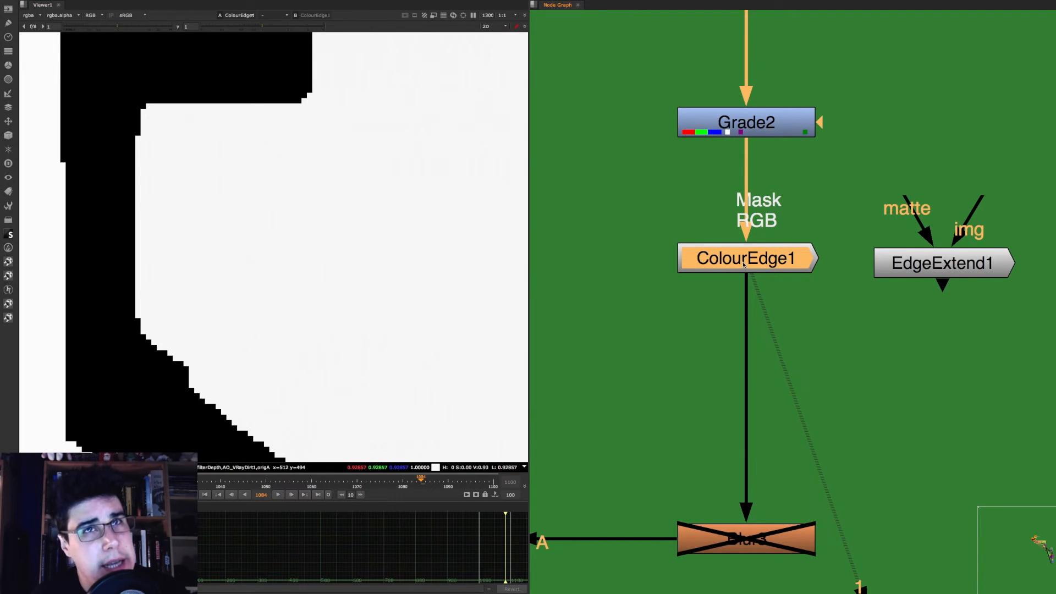
{"action": "double_click", "coordinate": [746, 258]}
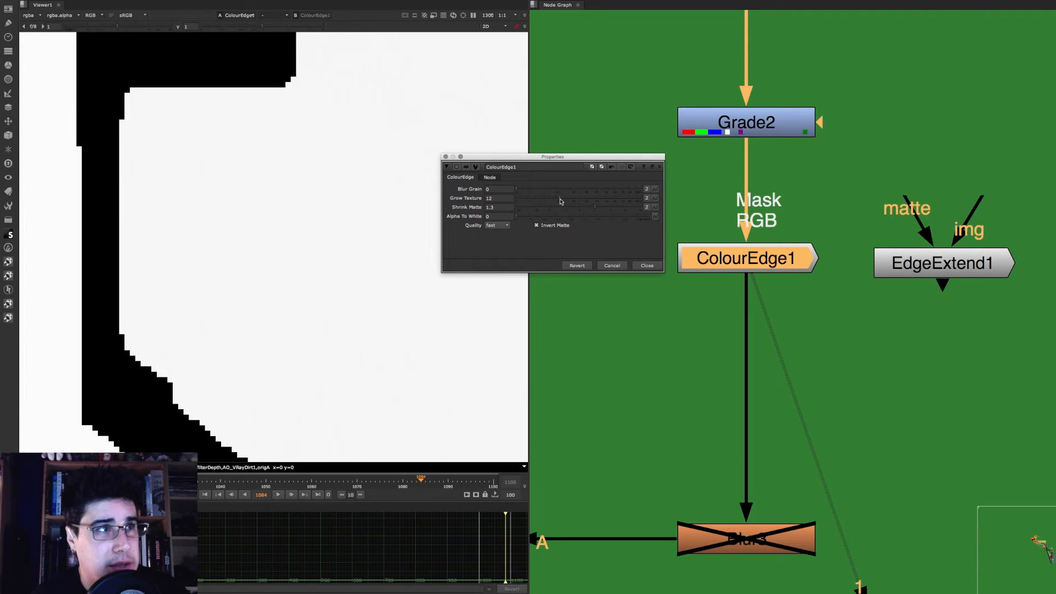
{"action": "mouse_move", "coordinate": [500, 203]}
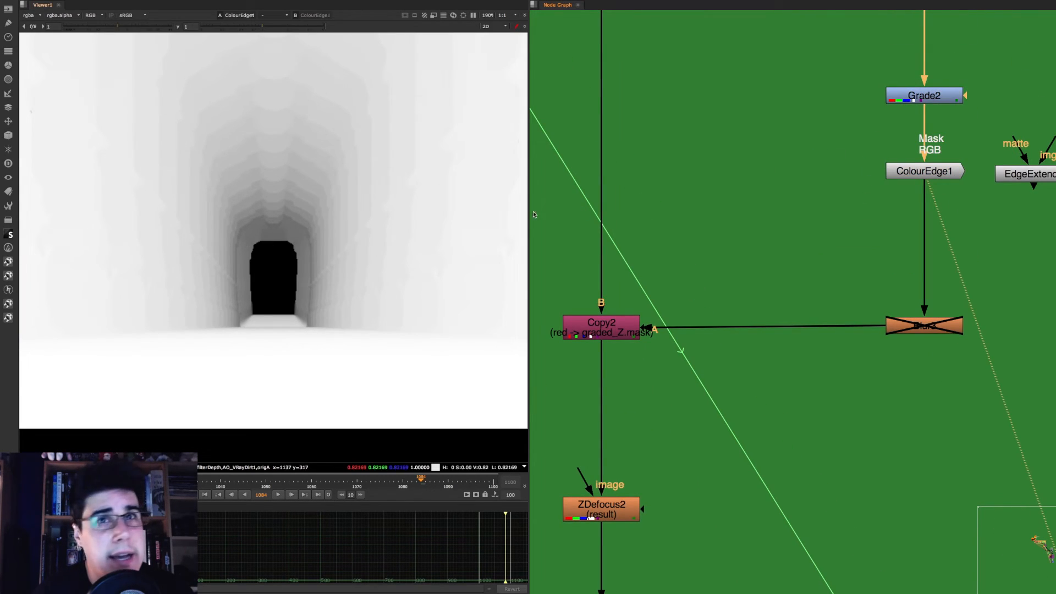
{"action": "left_click", "coordinate": [600, 323]}
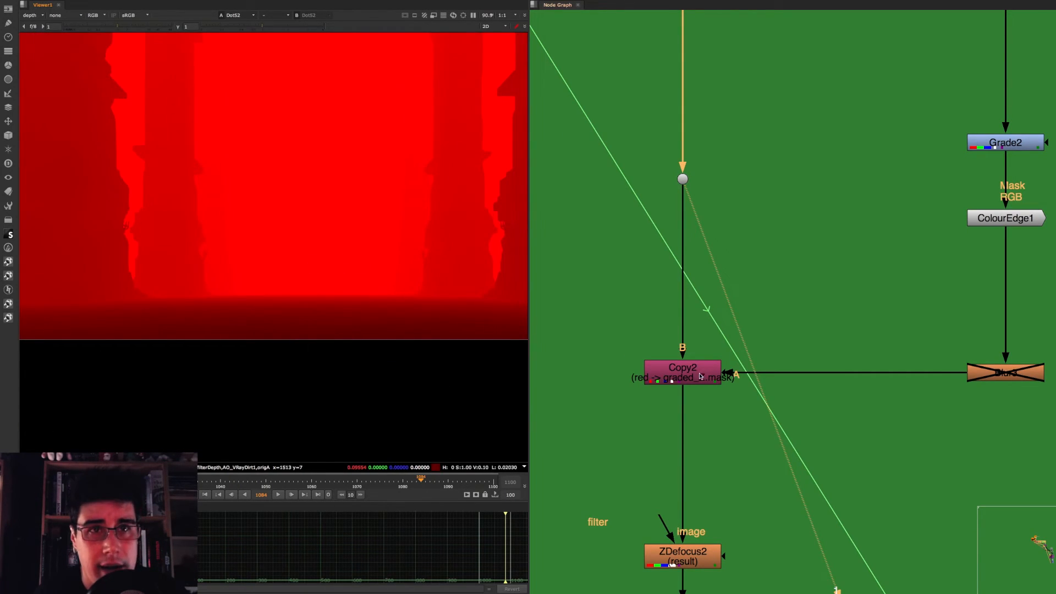
- Confirm Copy2 maps rgba.red to graded_Z.mask and display Copy2's output with a chosen layer
{"action": "double_click", "coordinate": [682, 372]}
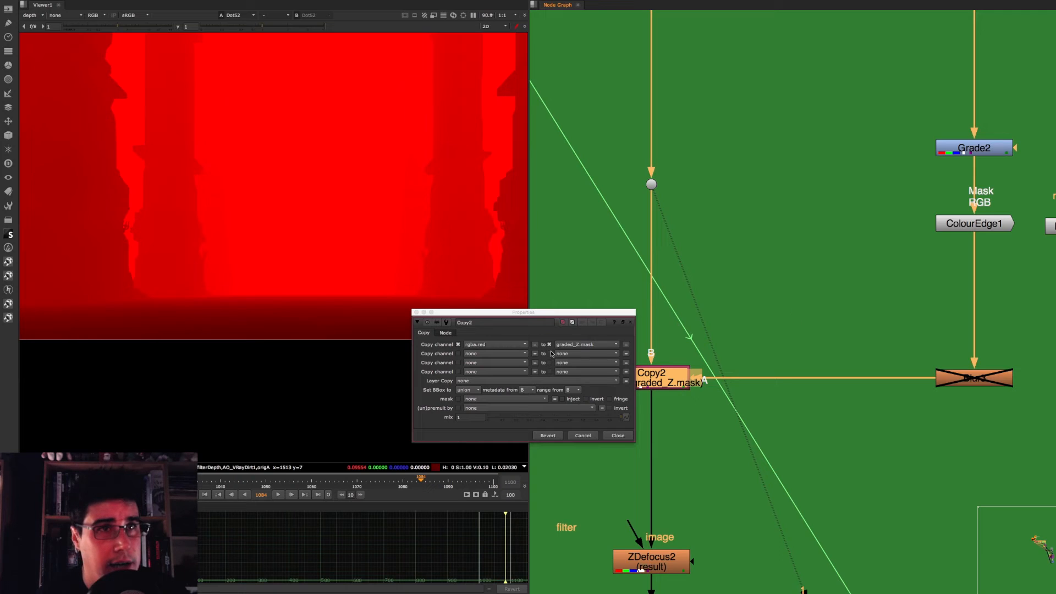
{"action": "left_click", "coordinate": [615, 435]}
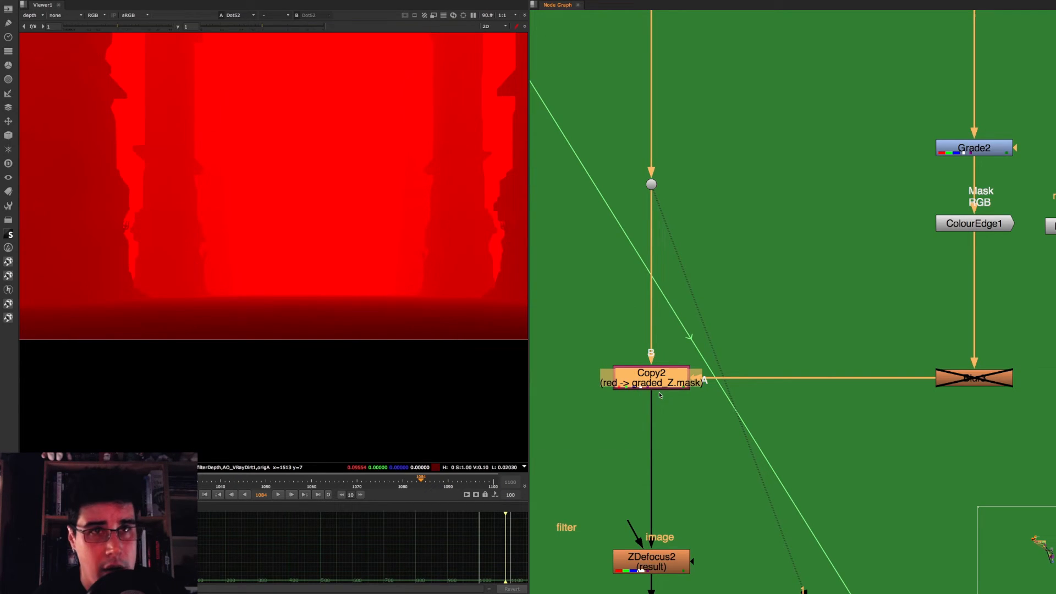
{"action": "left_click", "coordinate": [650, 377]}
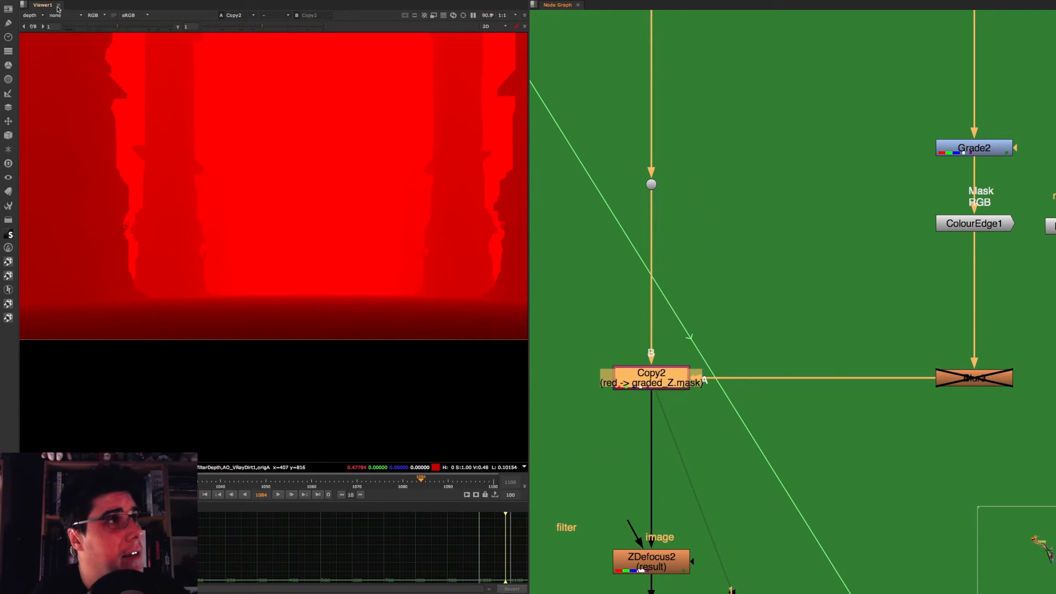
{"action": "left_click", "coordinate": [32, 15]}
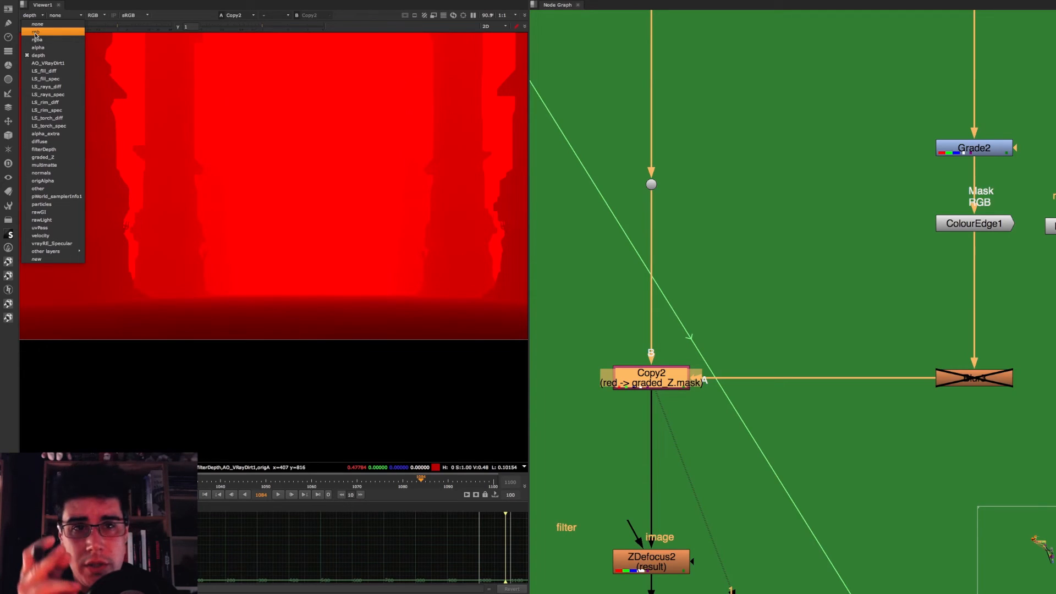
{"action": "mouse_move", "coordinate": [43, 149]}
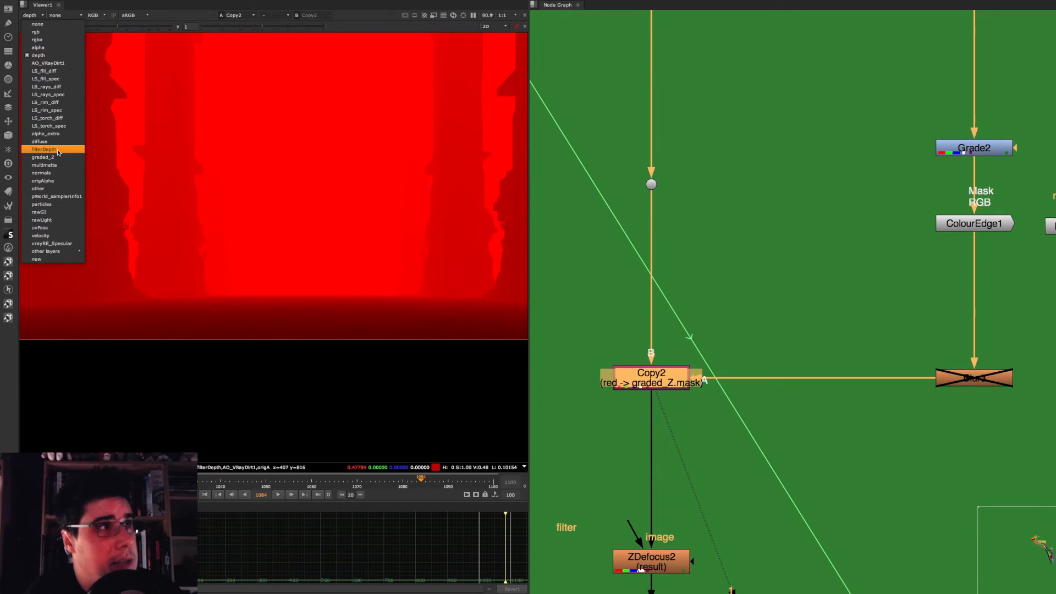
{"action": "left_click", "coordinate": [43, 157]}
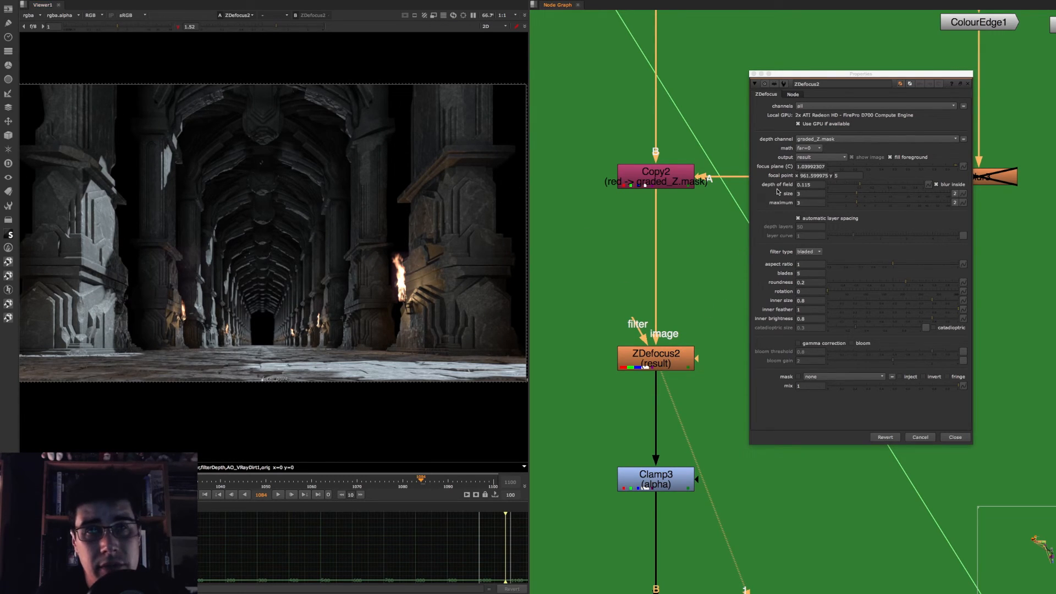
{"action": "mouse_move", "coordinate": [838, 143]}
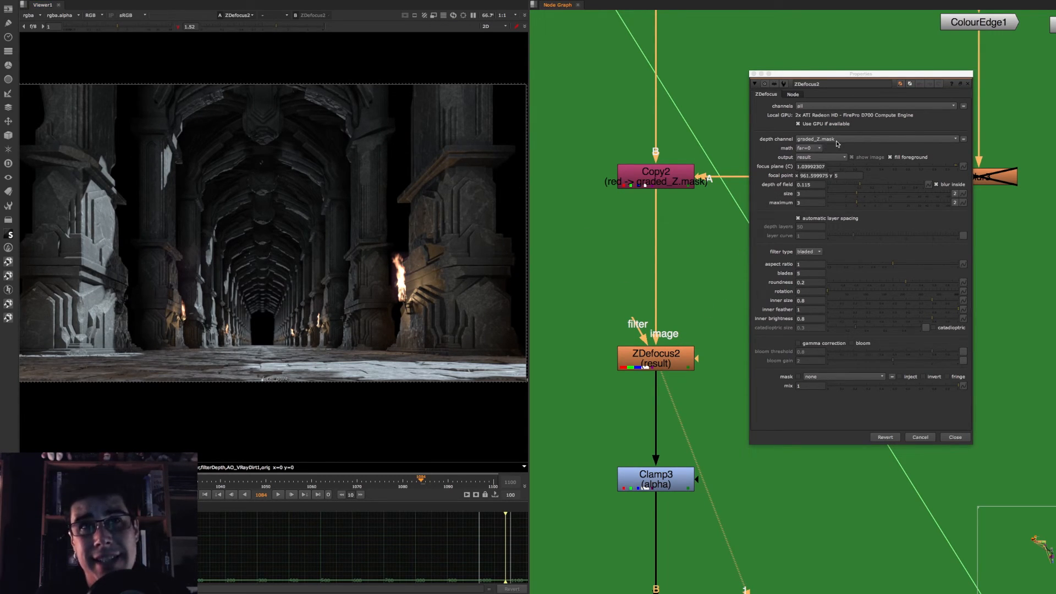
{"action": "mouse_move", "coordinate": [841, 152]}
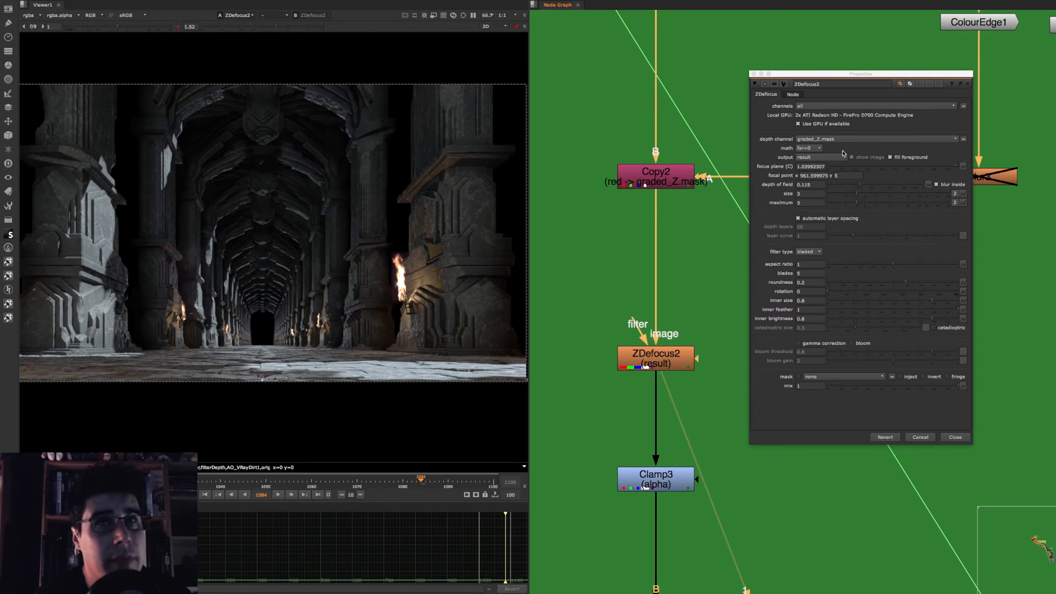
- Switch ZDefocus2 output to focal plane setup for the overlay, then back to result
{"action": "left_click", "coordinate": [805, 157]}
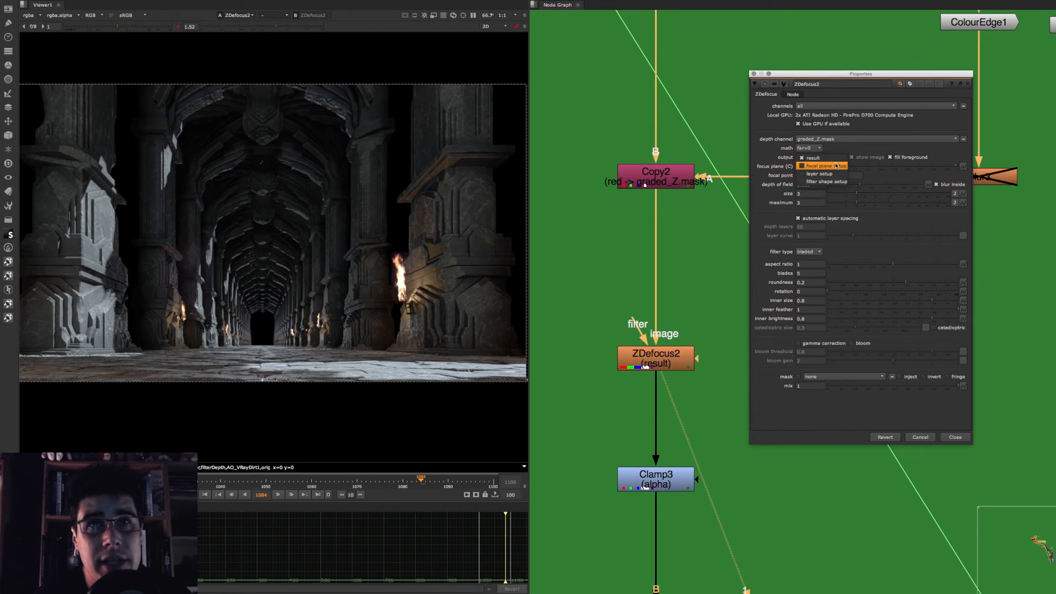
{"action": "left_click", "coordinate": [821, 166]}
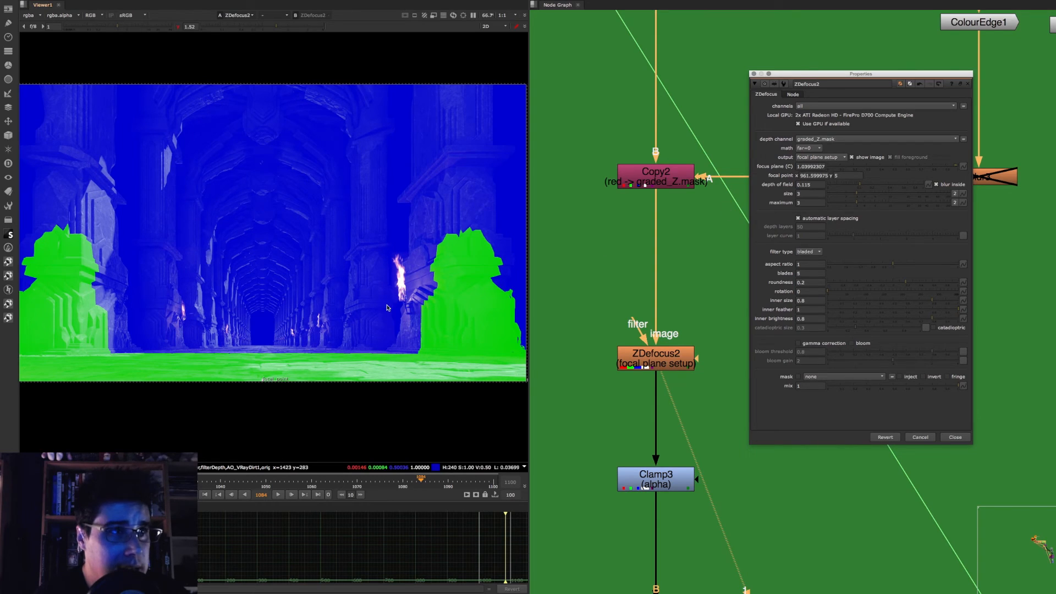
{"action": "mouse_move", "coordinate": [385, 307]}
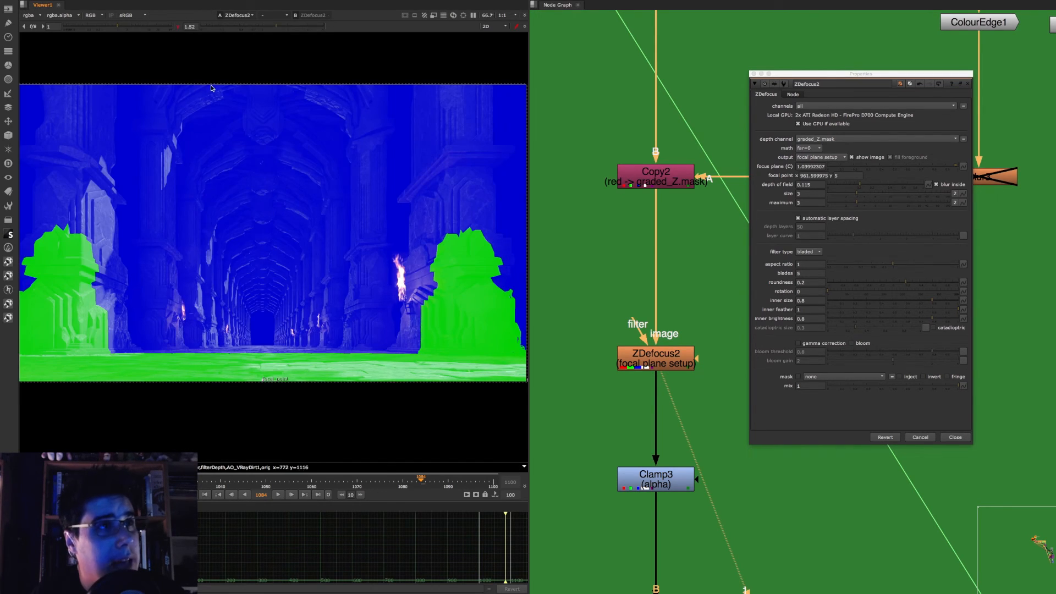
{"action": "left_click", "coordinate": [818, 157]}
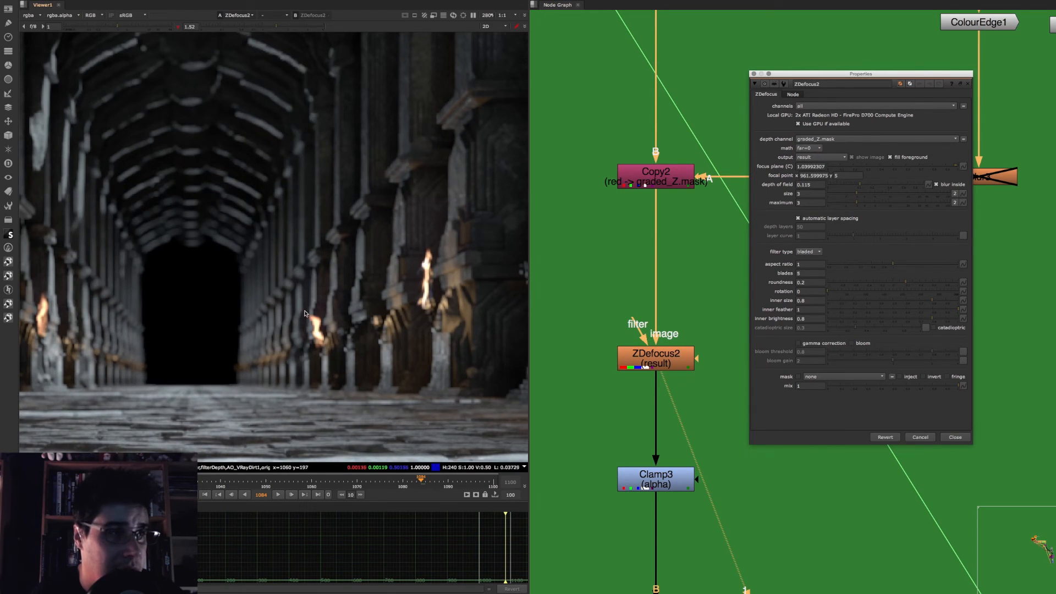
{"action": "mouse_move", "coordinate": [283, 338]}
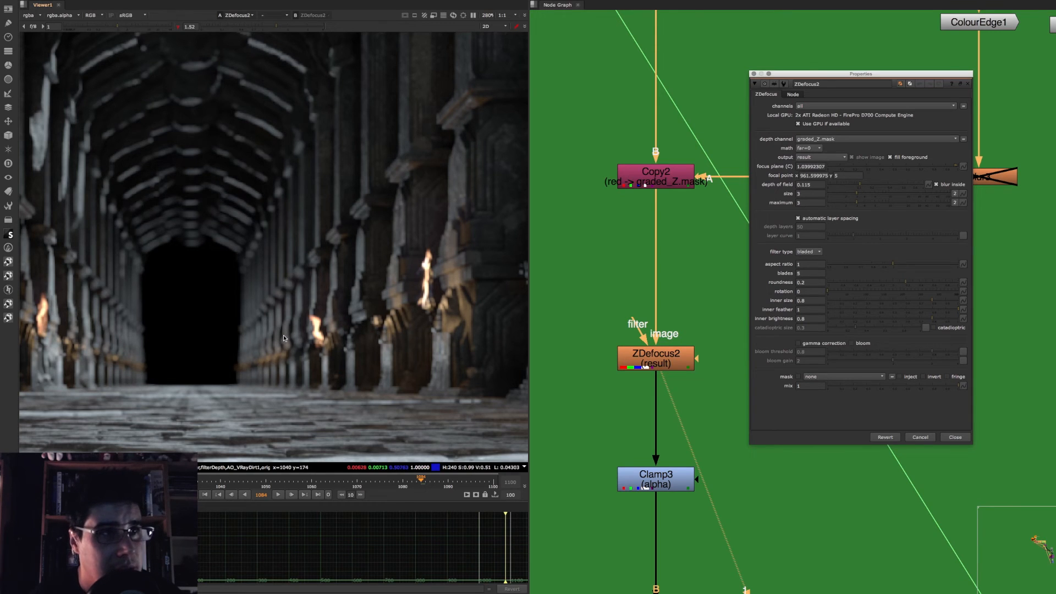